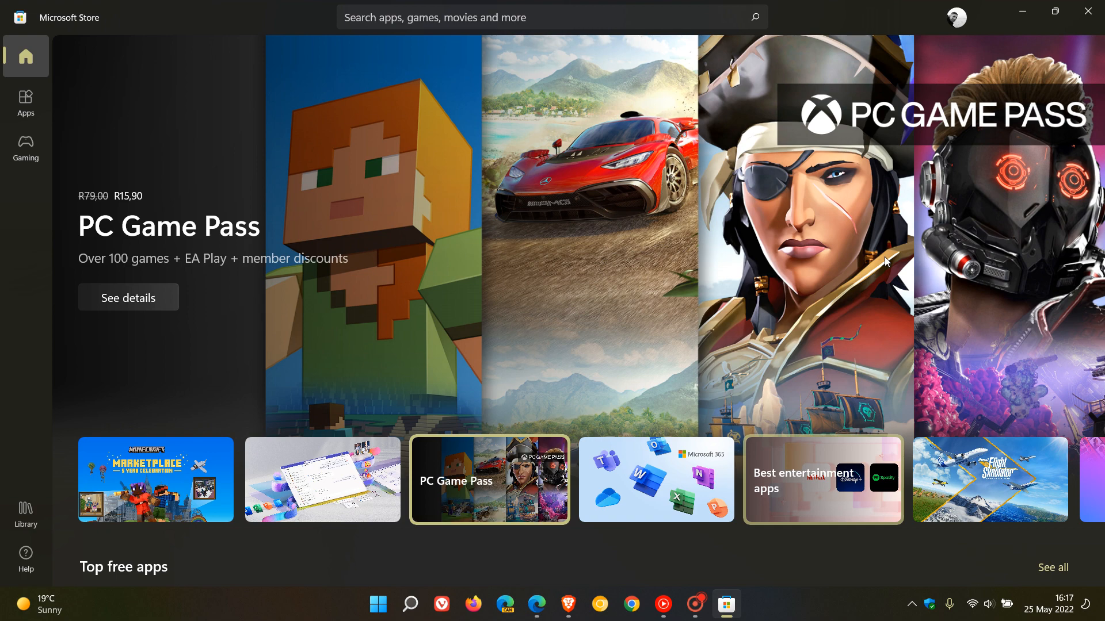
# - Bring the Edge window with the Microsoft Store growth blog article to the front
pyautogui.click(655, 480)
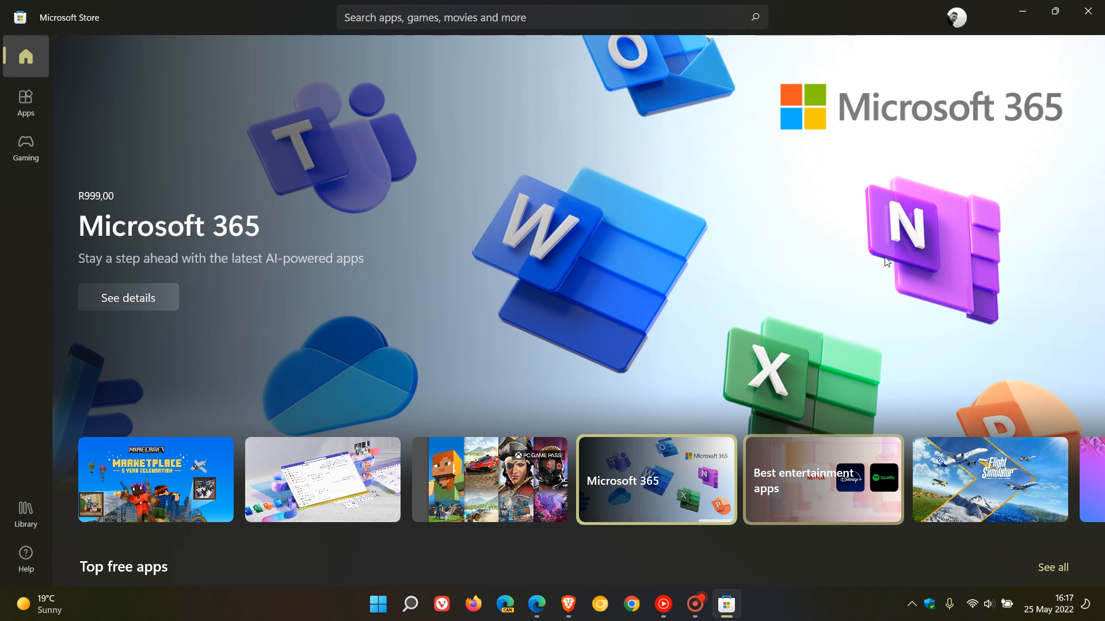
pyautogui.moveTo(881, 304)
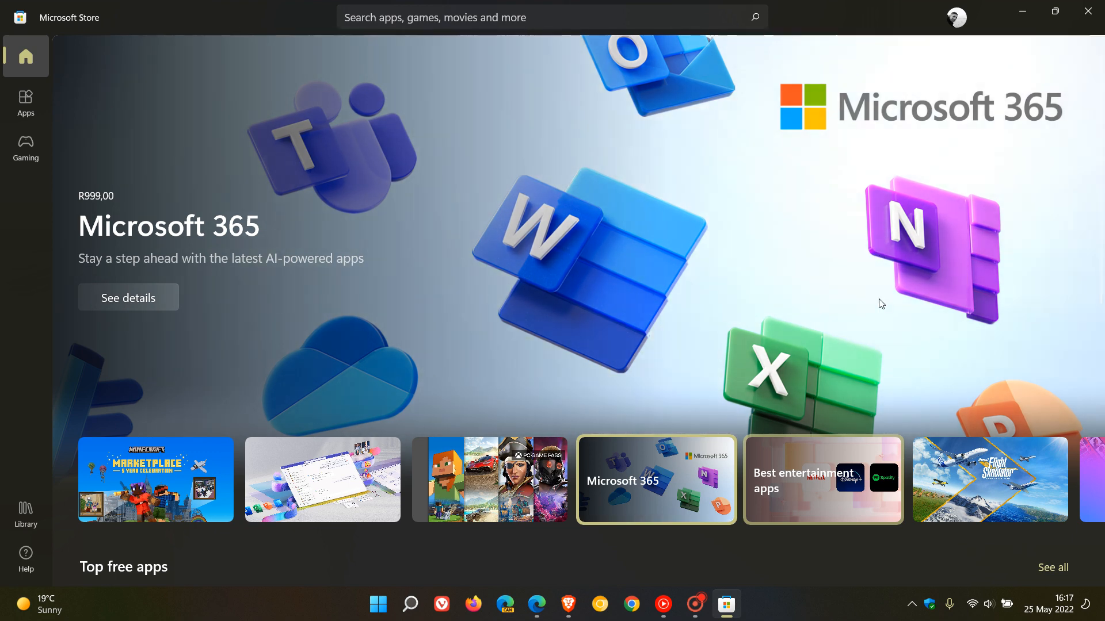
pyautogui.click(821, 479)
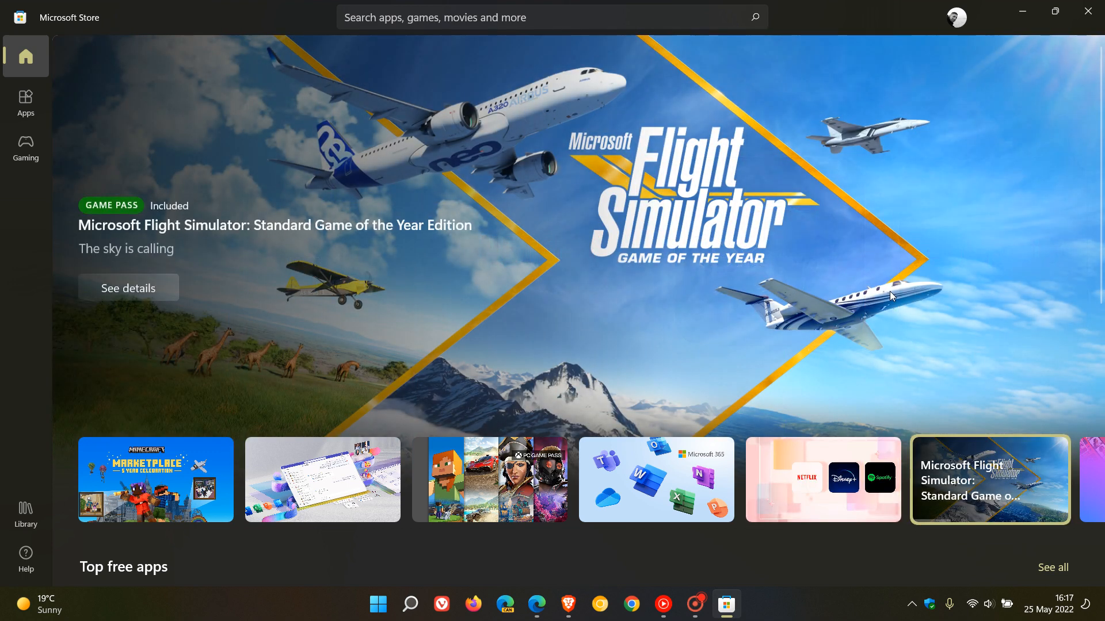
pyautogui.moveTo(849, 248)
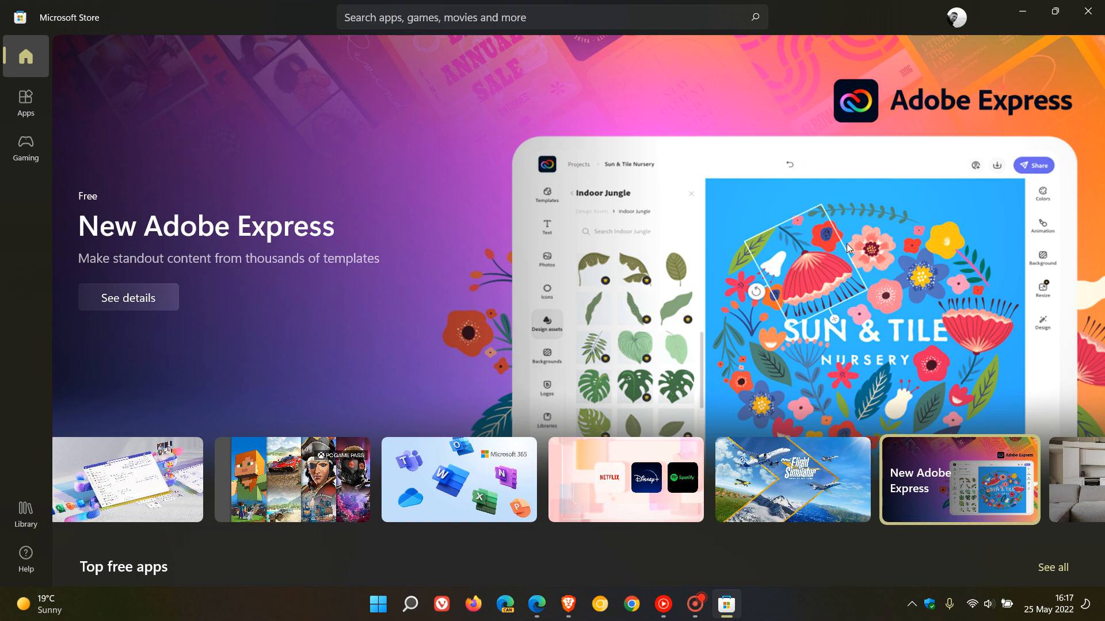
pyautogui.click(536, 604)
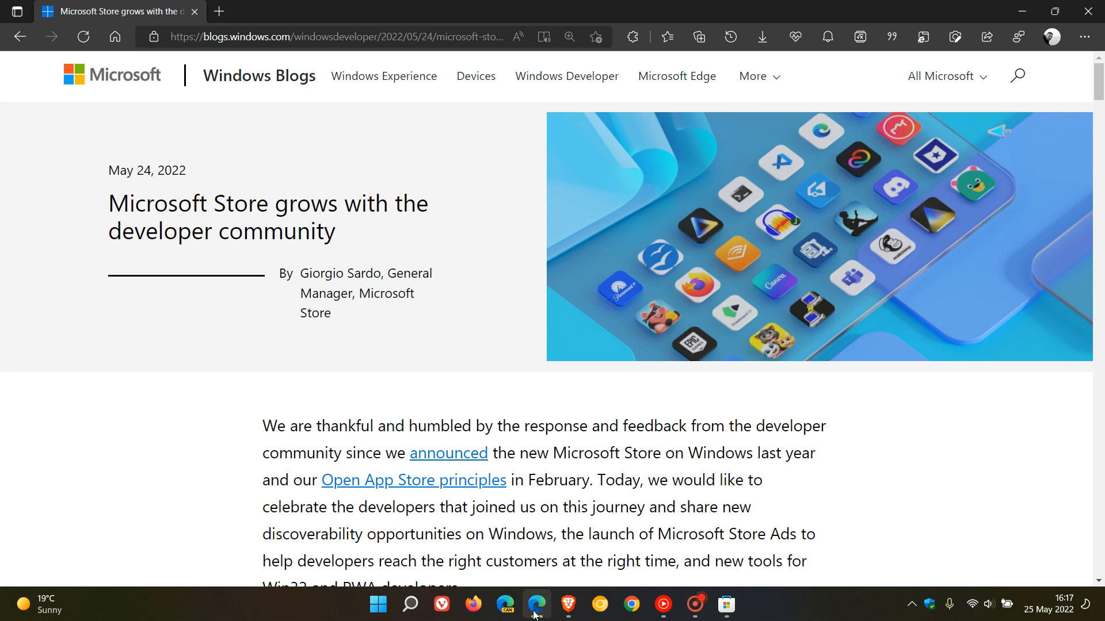
pyautogui.moveTo(256, 148)
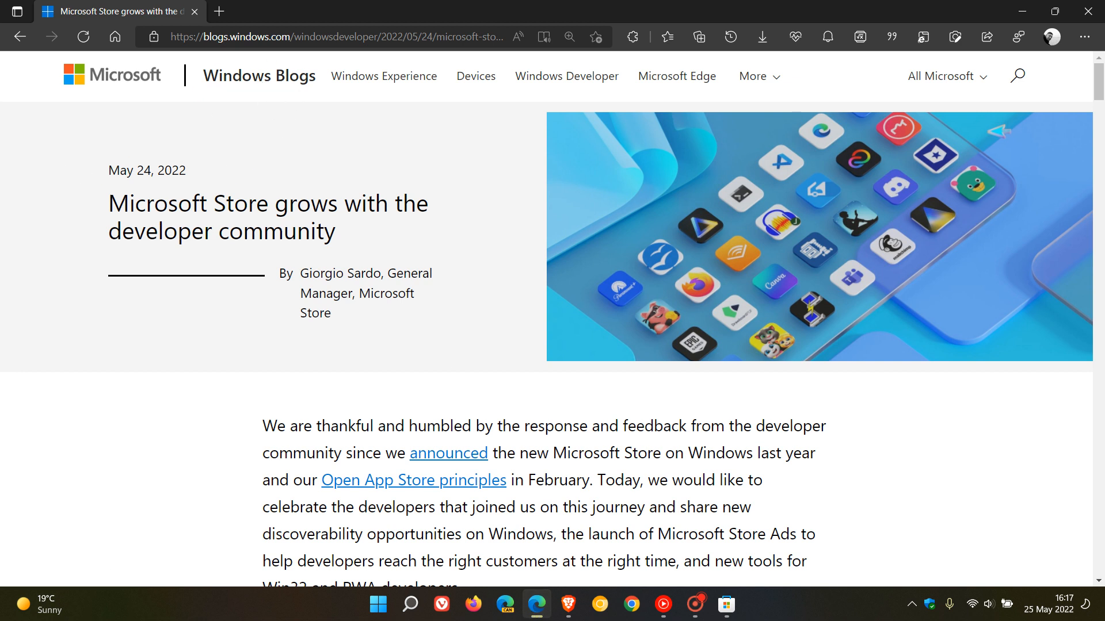
pyautogui.moveTo(924, 415)
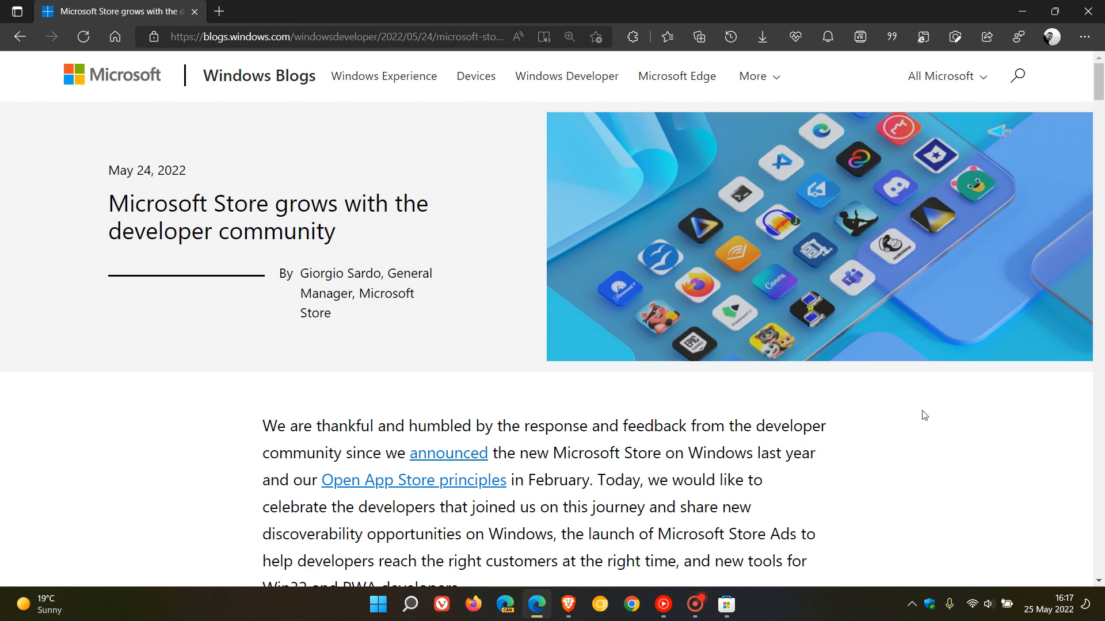
# - Scroll the article down to the 'New discoverability opportunities on Windows' heading
pyautogui.scroll(-3)
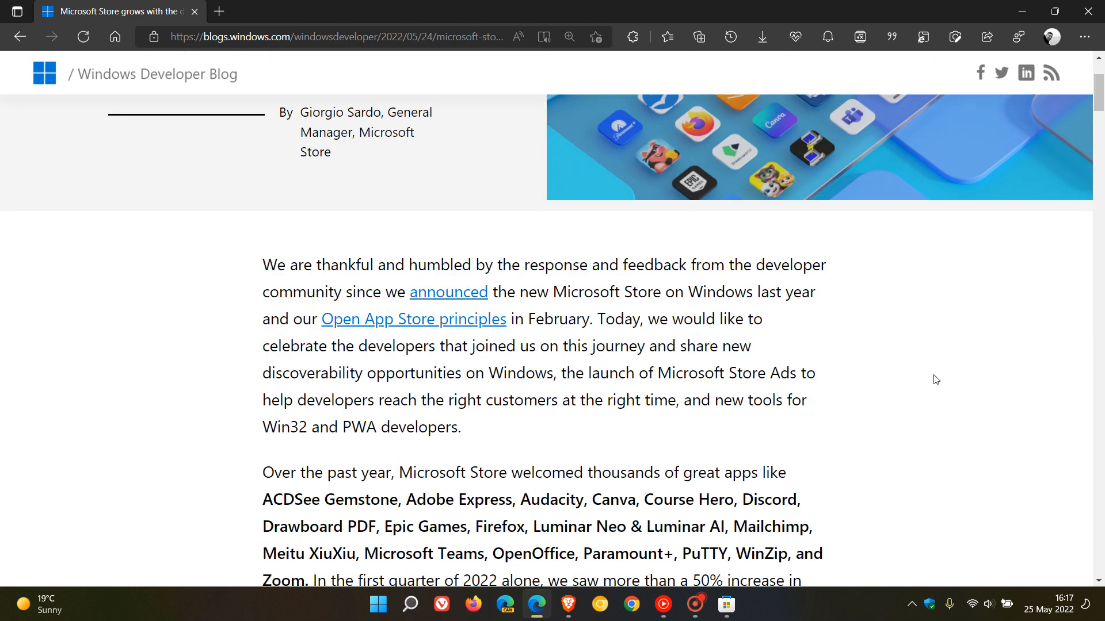
pyautogui.scroll(-3)
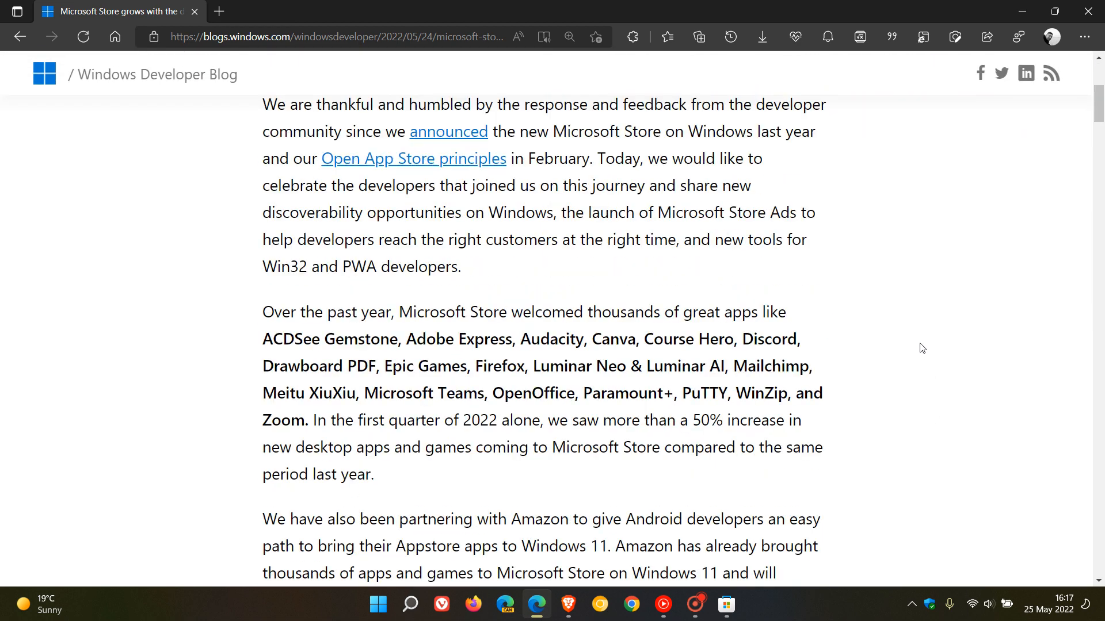
pyautogui.scroll(-3)
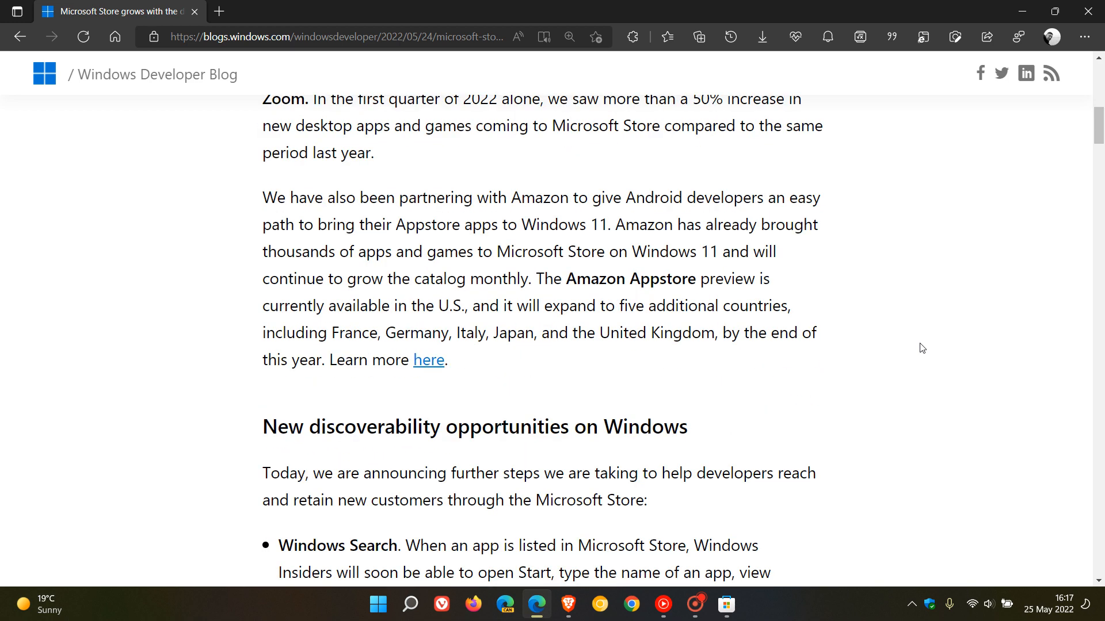
pyautogui.scroll(-3)
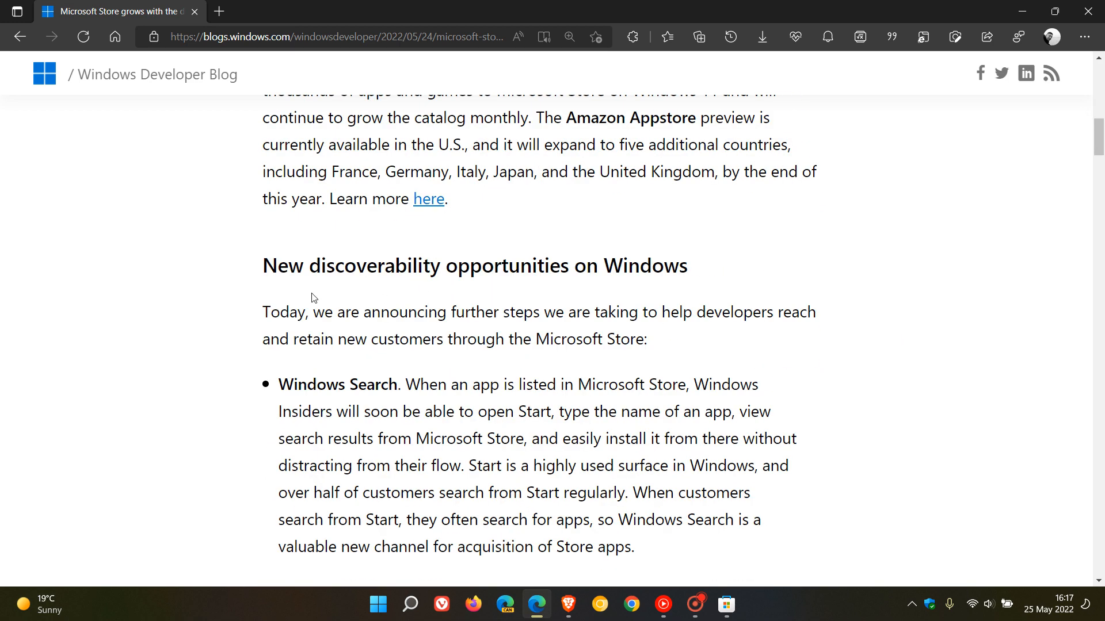
pyautogui.moveTo(588, 286)
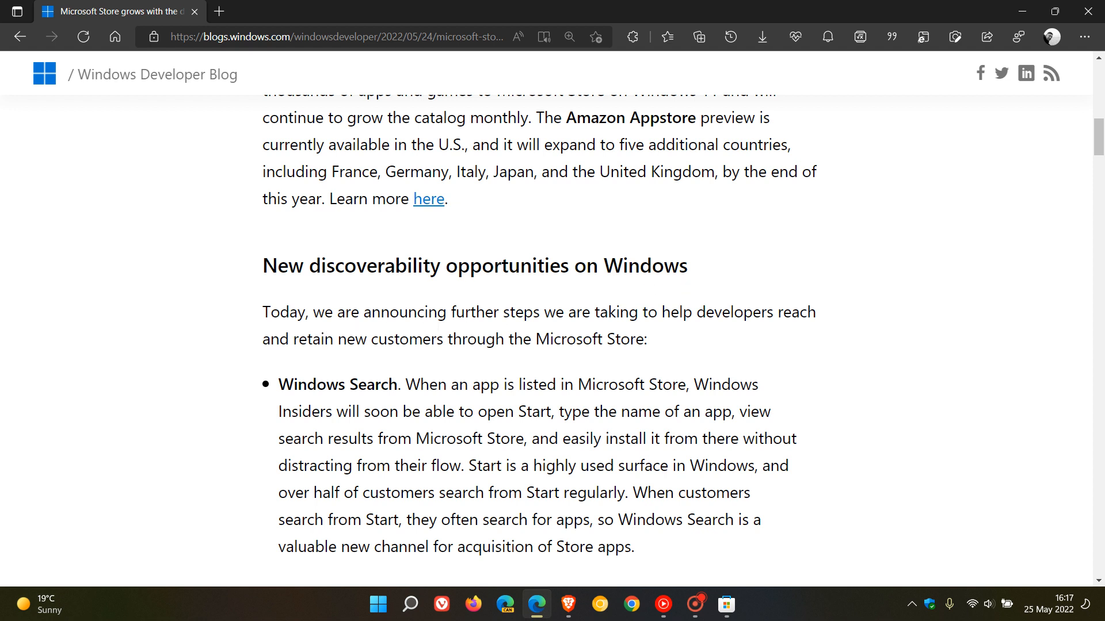
pyautogui.moveTo(824, 329)
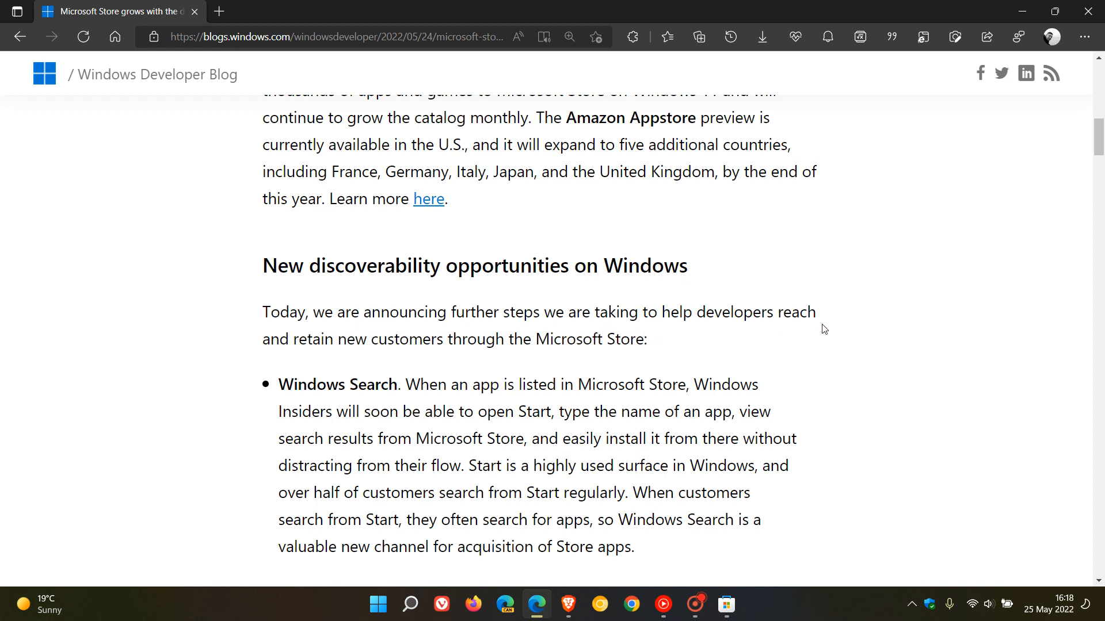
pyautogui.moveTo(510, 362)
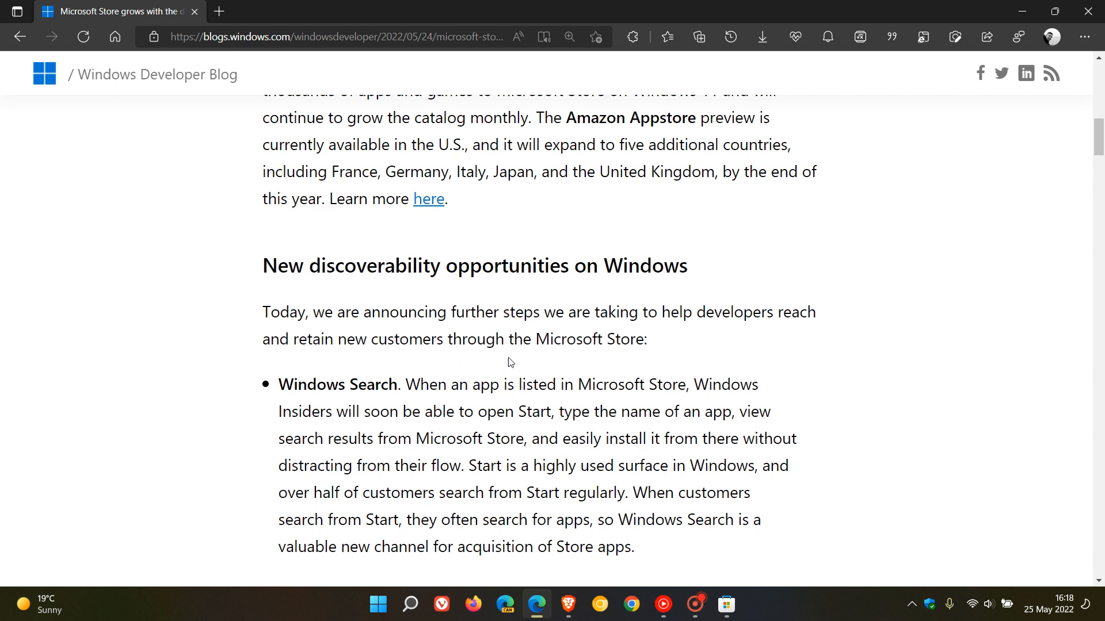
pyautogui.moveTo(511, 293)
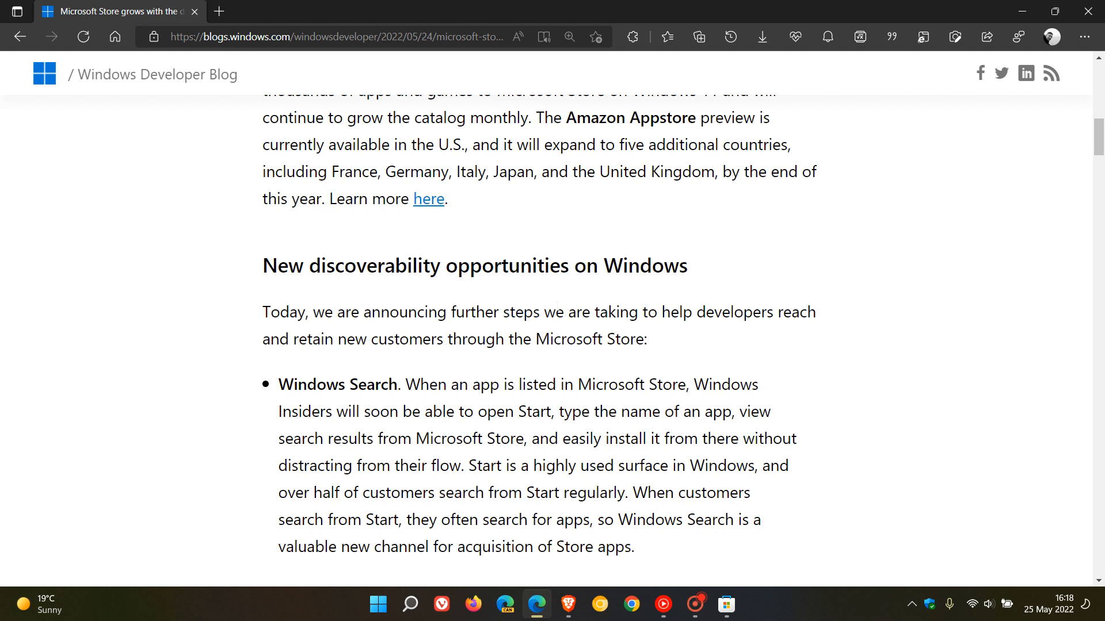
pyautogui.moveTo(915, 373)
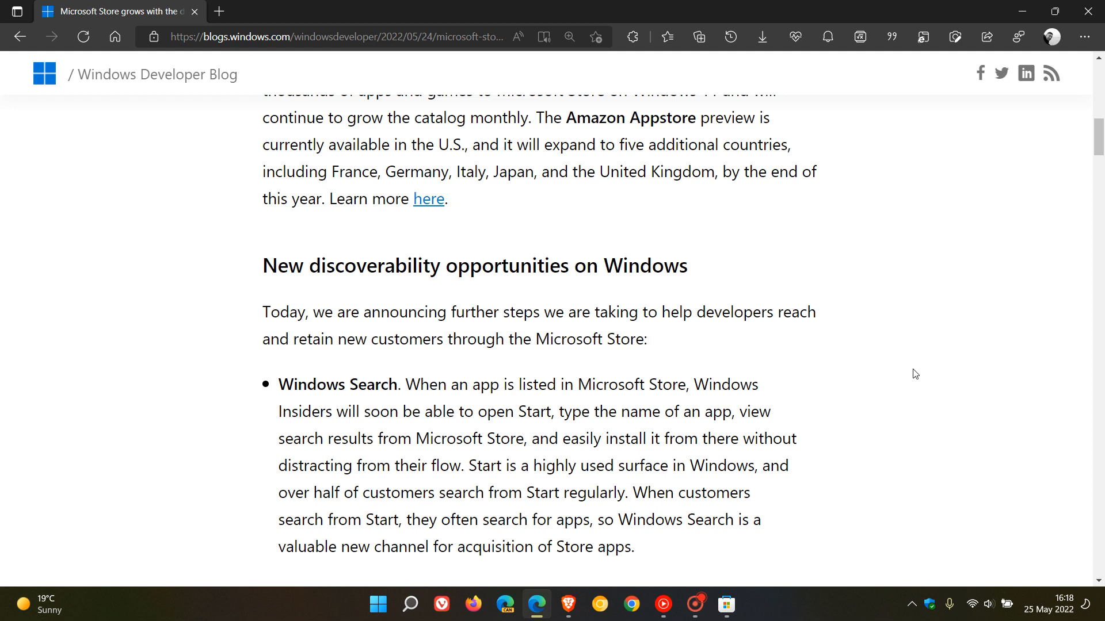
pyautogui.moveTo(914, 373)
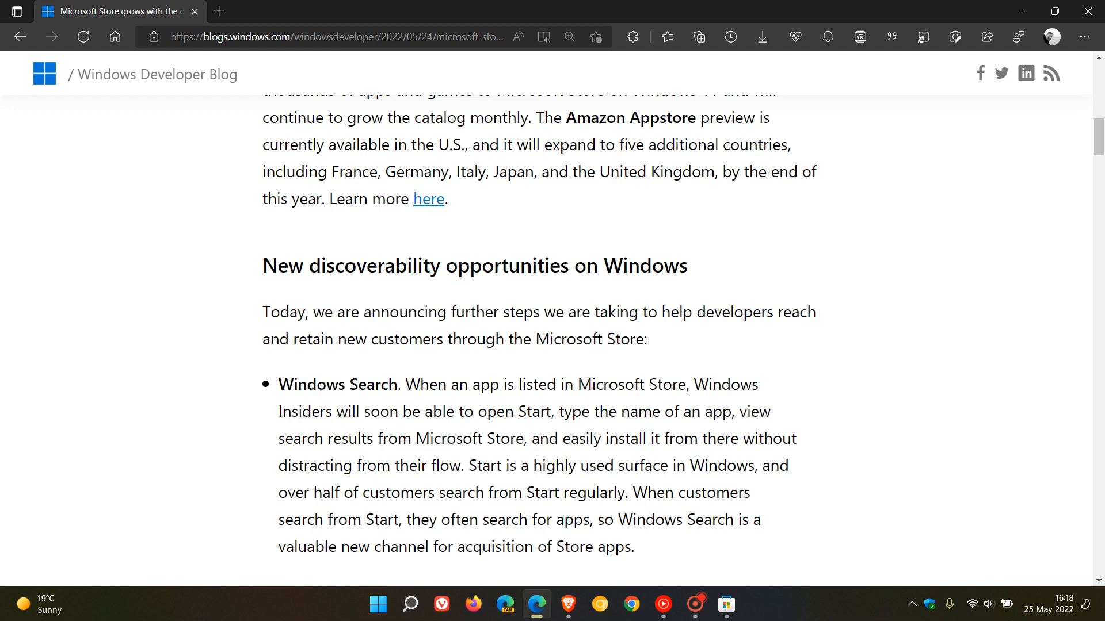
pyautogui.moveTo(437, 354)
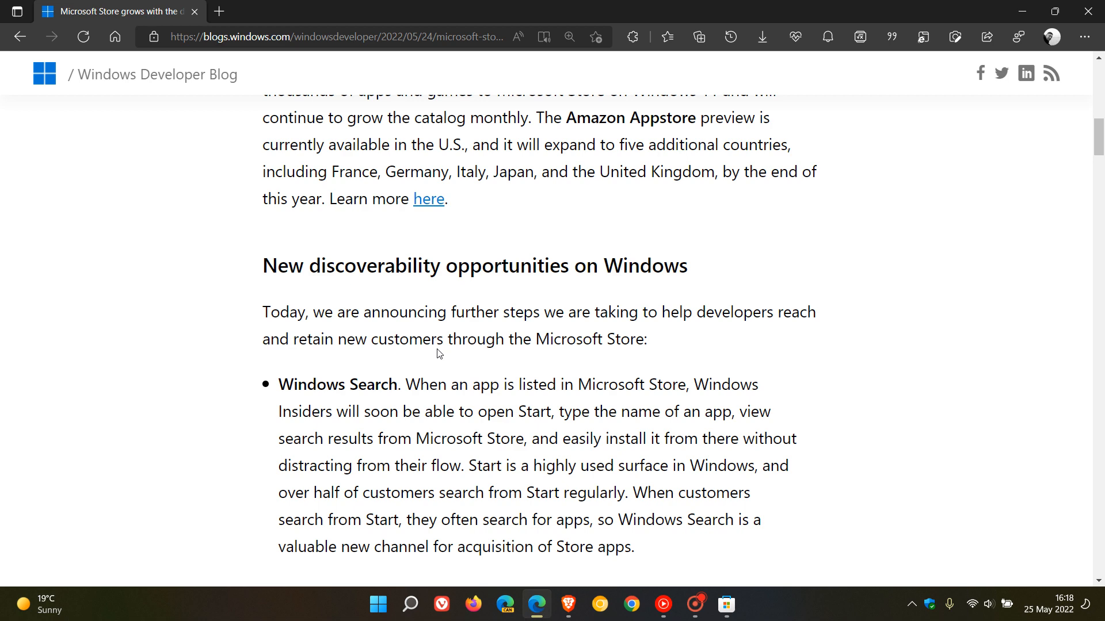
pyautogui.moveTo(925, 366)
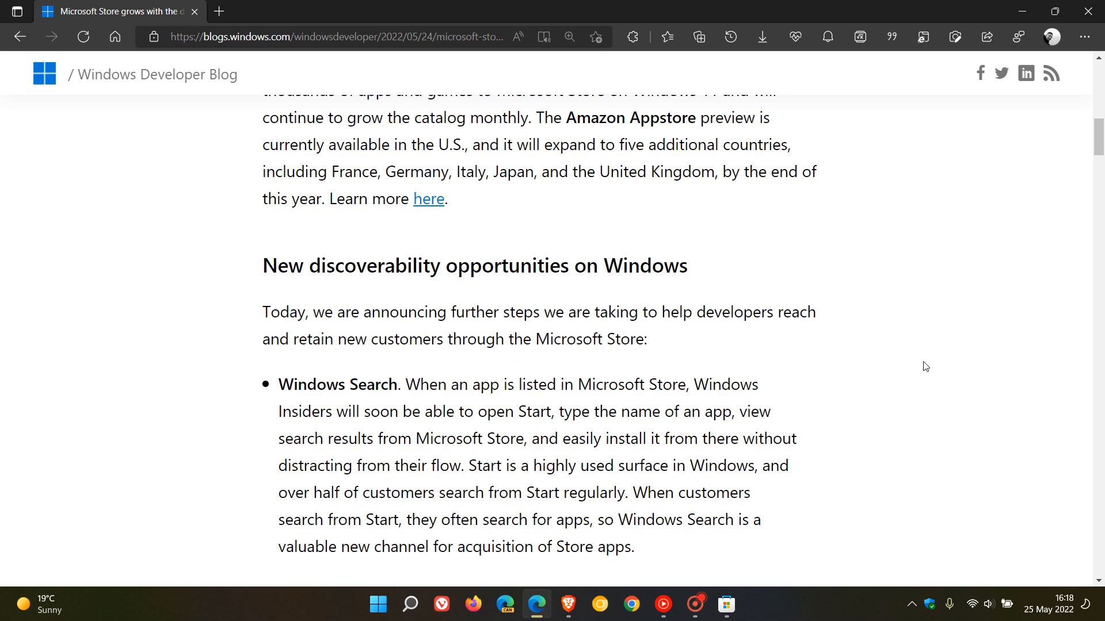
pyautogui.scroll(3)
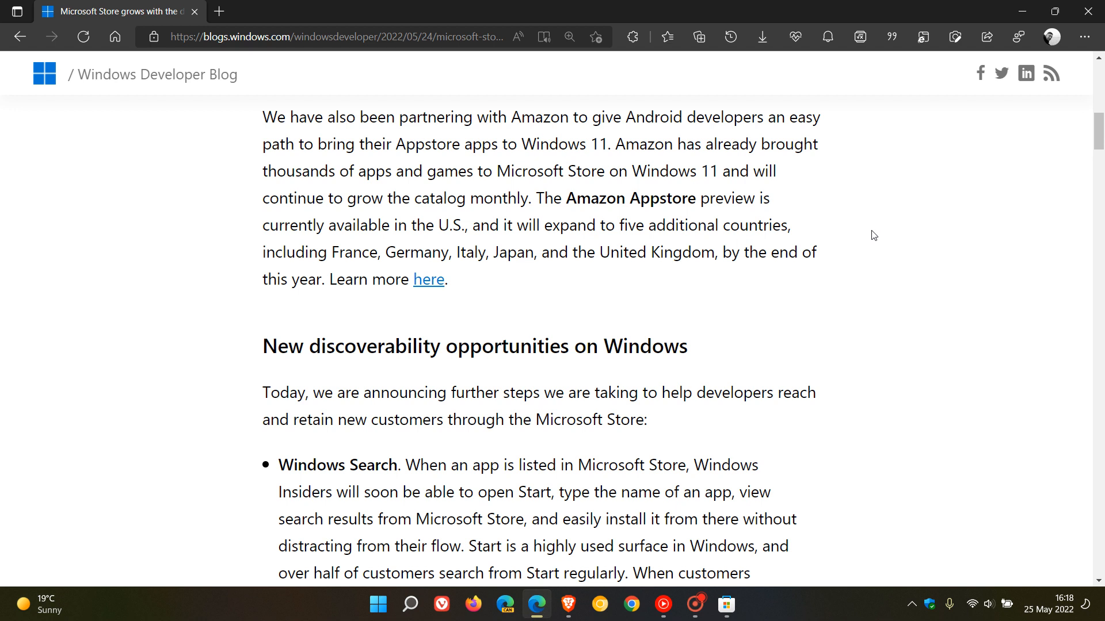
pyautogui.moveTo(792, 312)
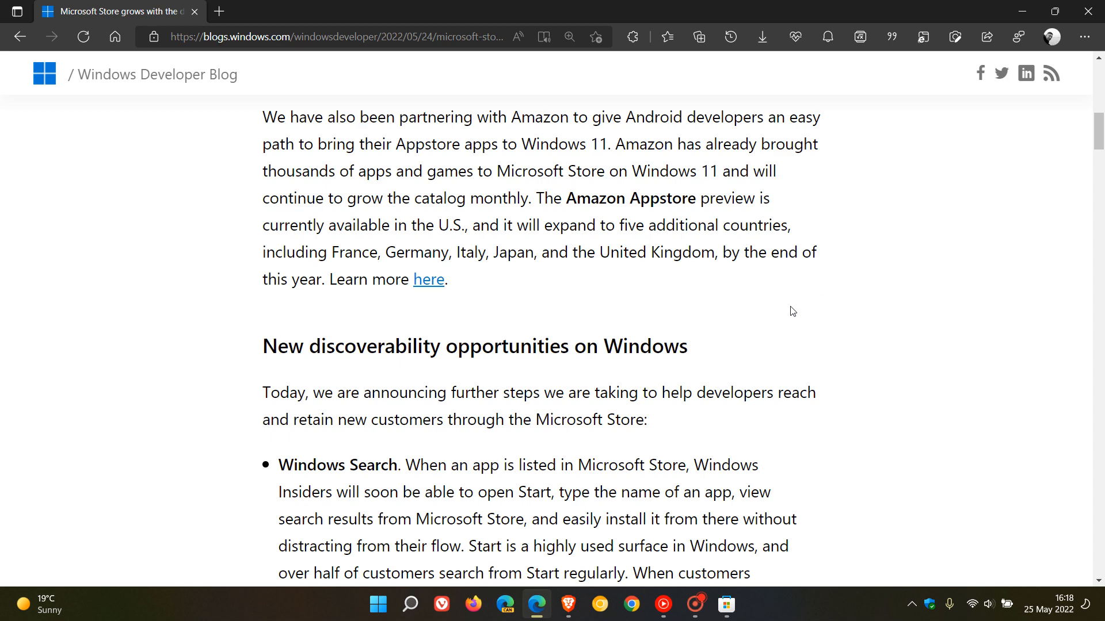
# - Scroll down to the Windows Search screenshot showing the Spotify store install offer
pyautogui.scroll(-3)
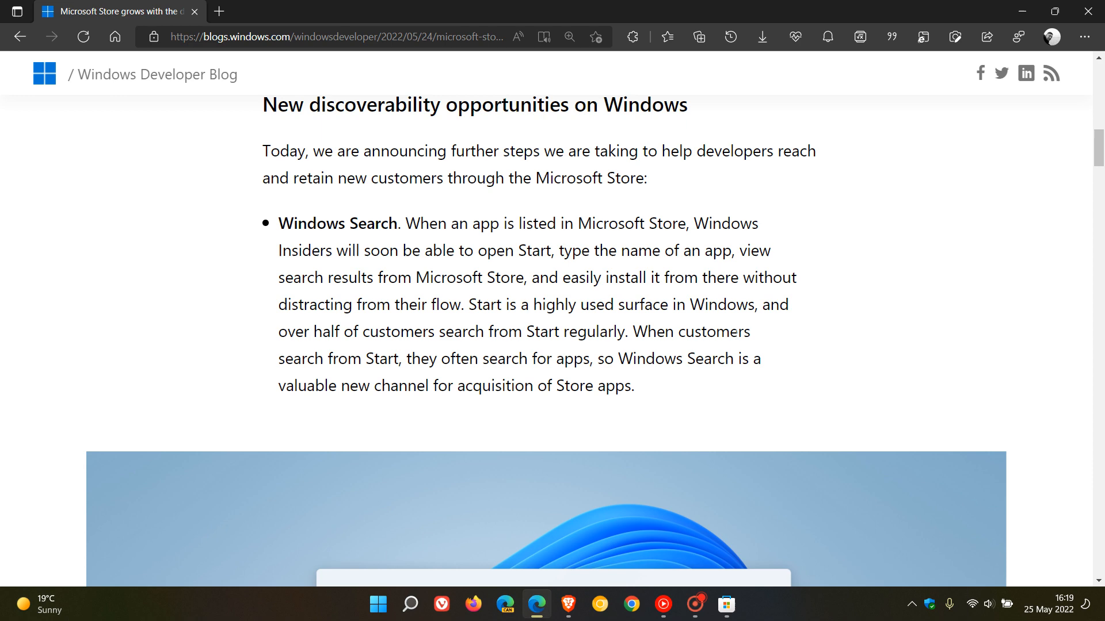
pyautogui.moveTo(800, 317)
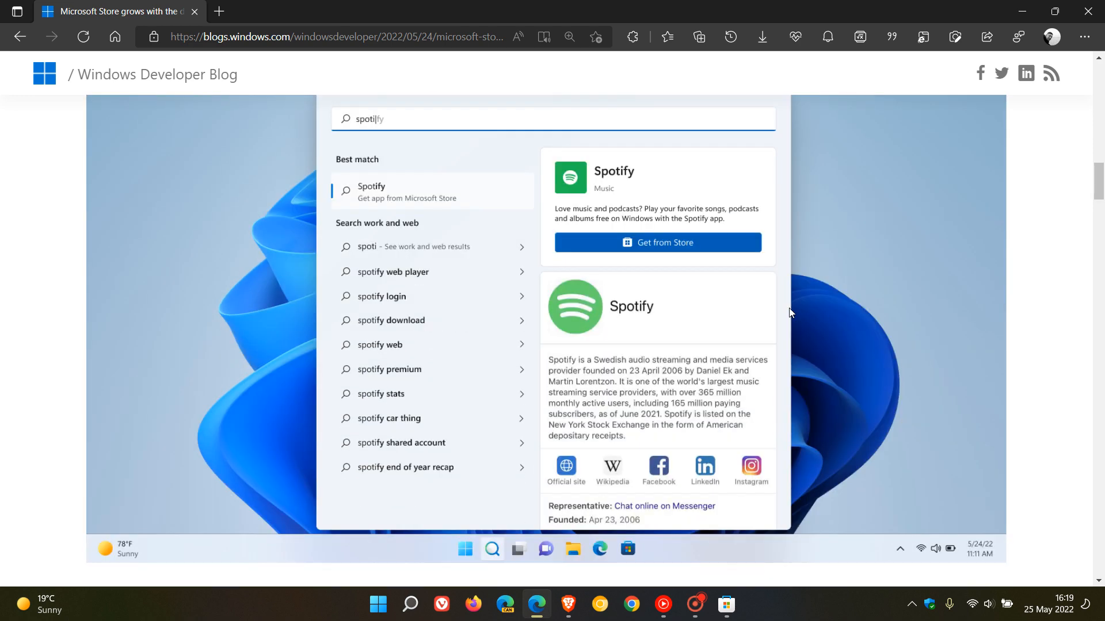
pyautogui.moveTo(710, 289)
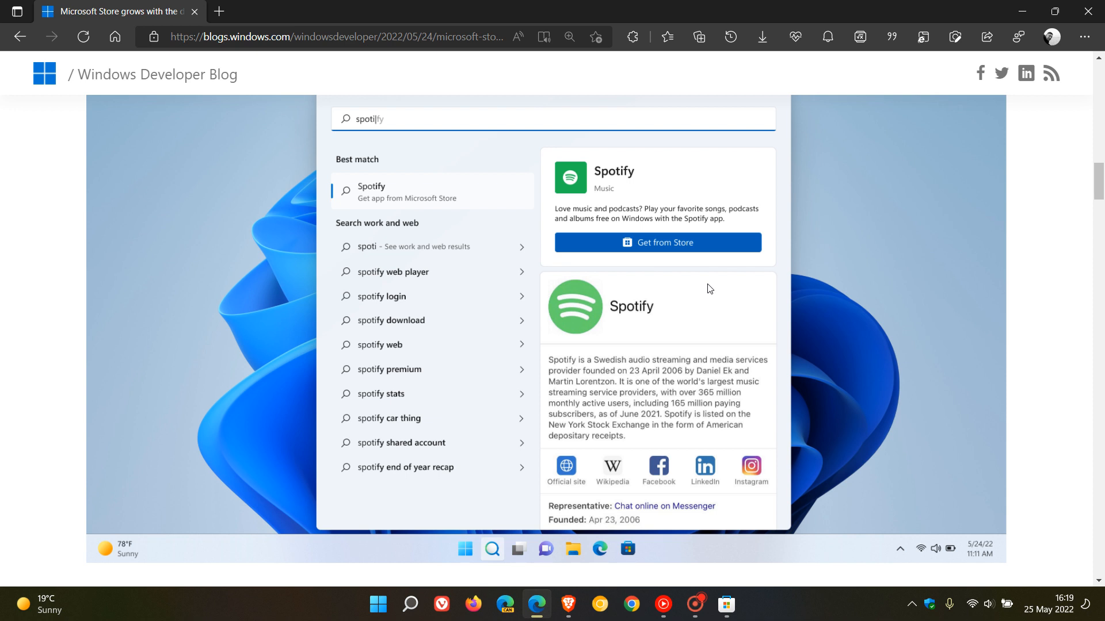
pyautogui.moveTo(690, 200)
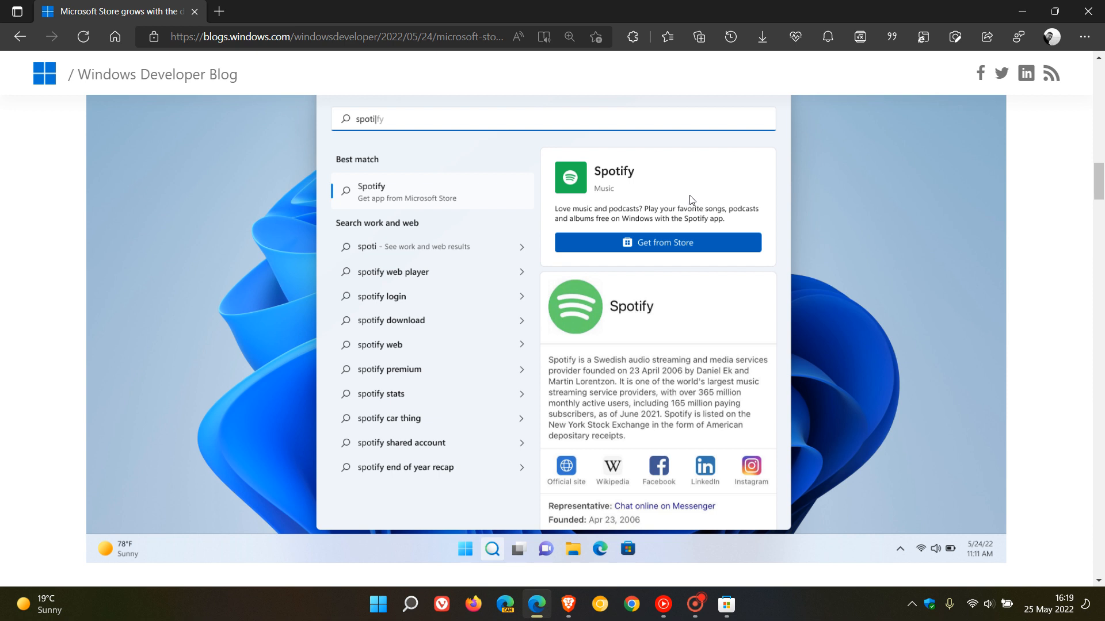
pyautogui.moveTo(712, 196)
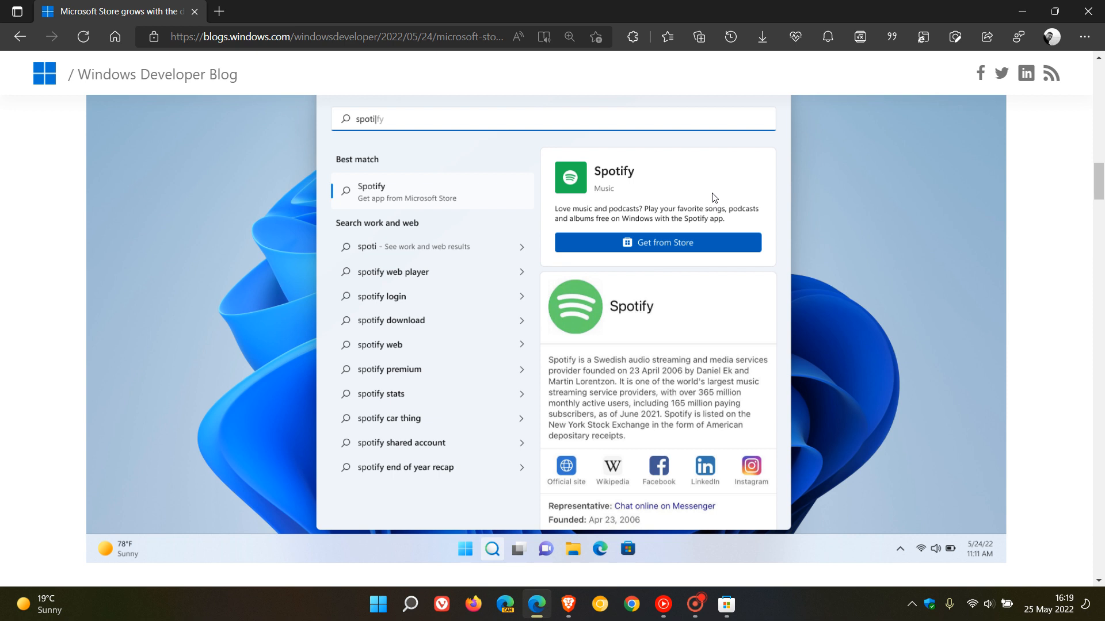
pyautogui.moveTo(464, 130)
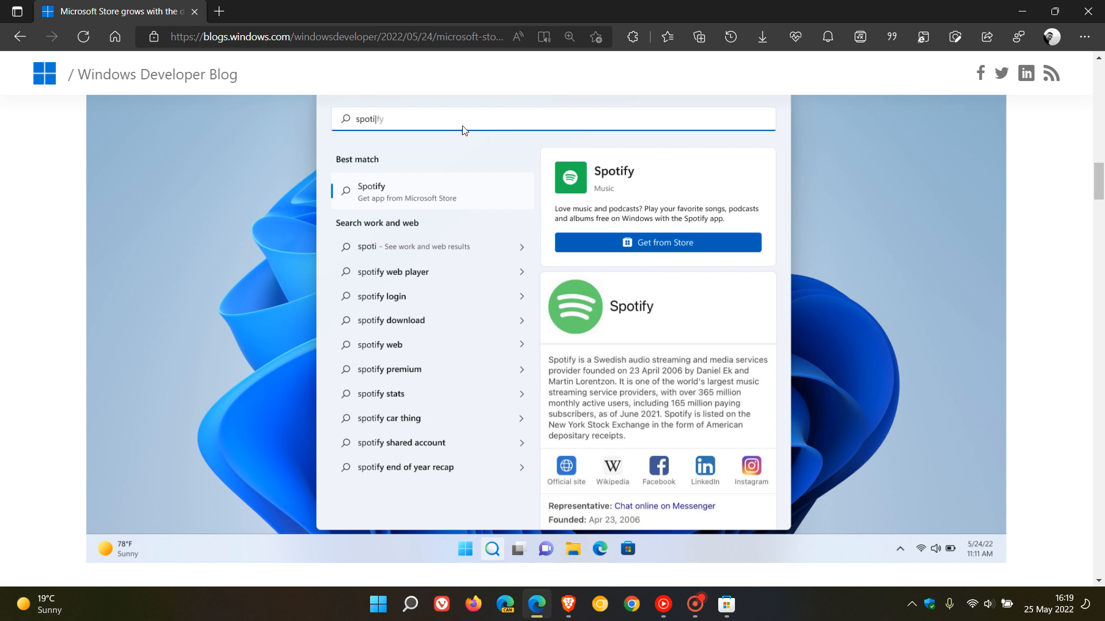
pyautogui.moveTo(702, 219)
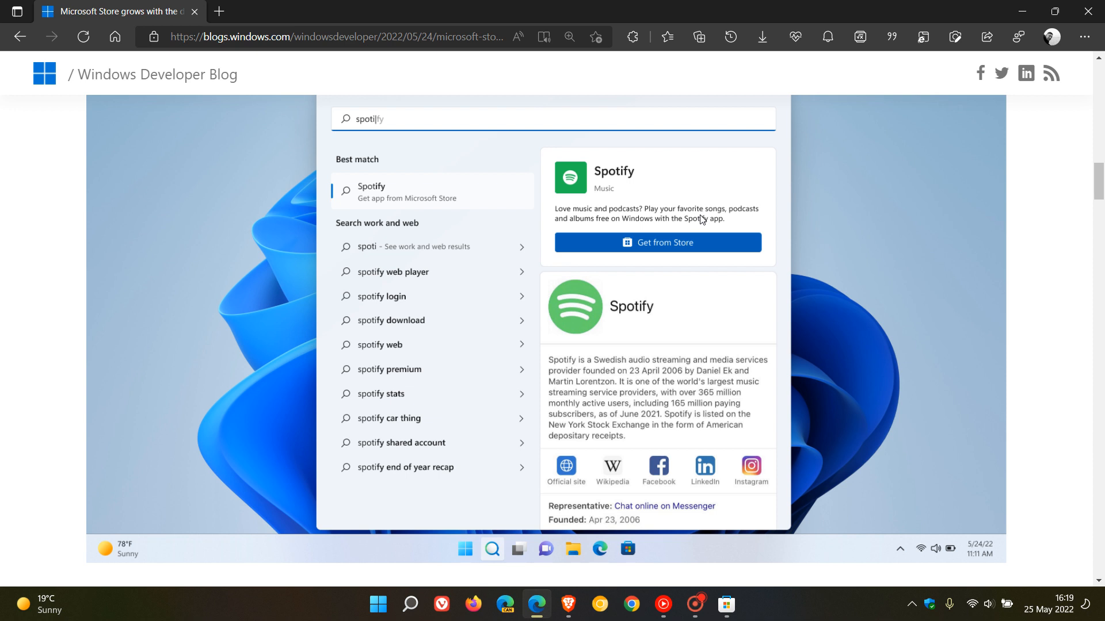
pyautogui.moveTo(717, 338)
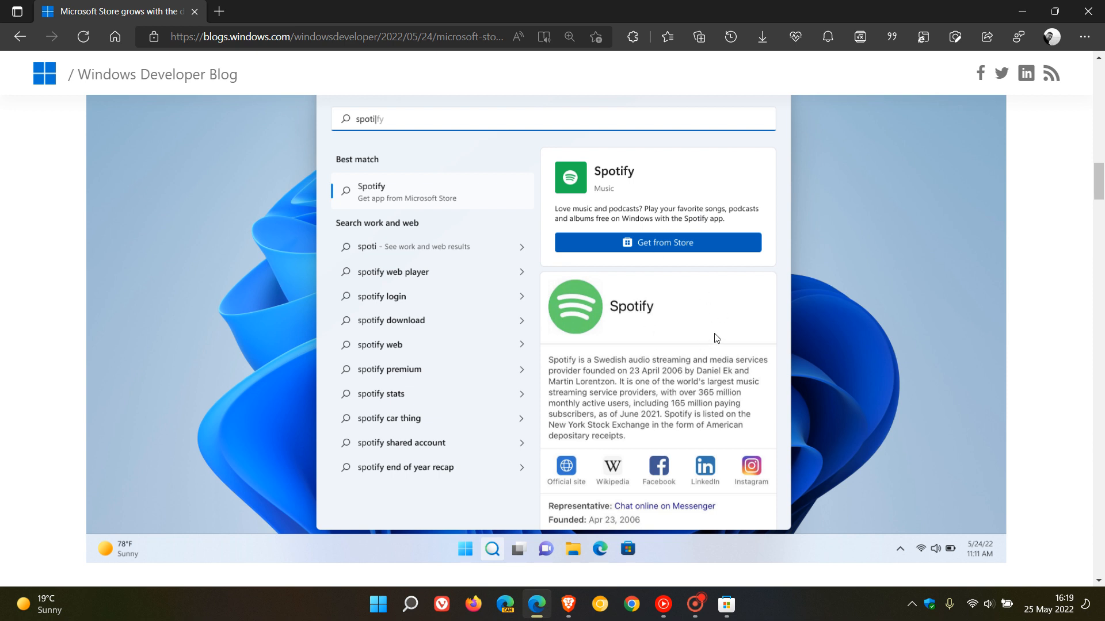
pyautogui.moveTo(709, 329)
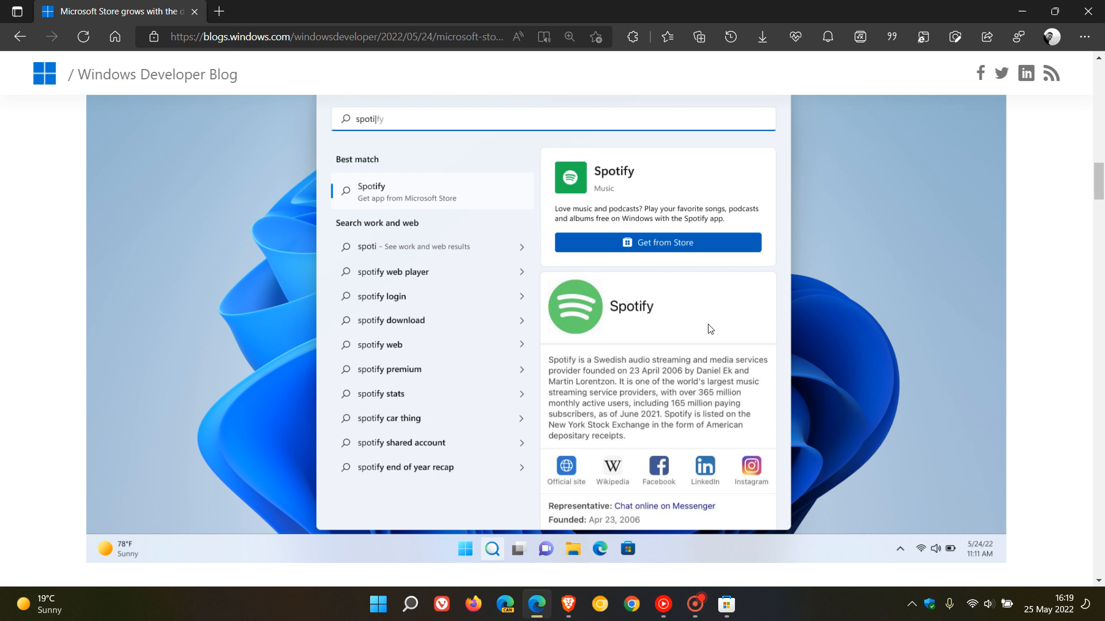
pyautogui.moveTo(700, 266)
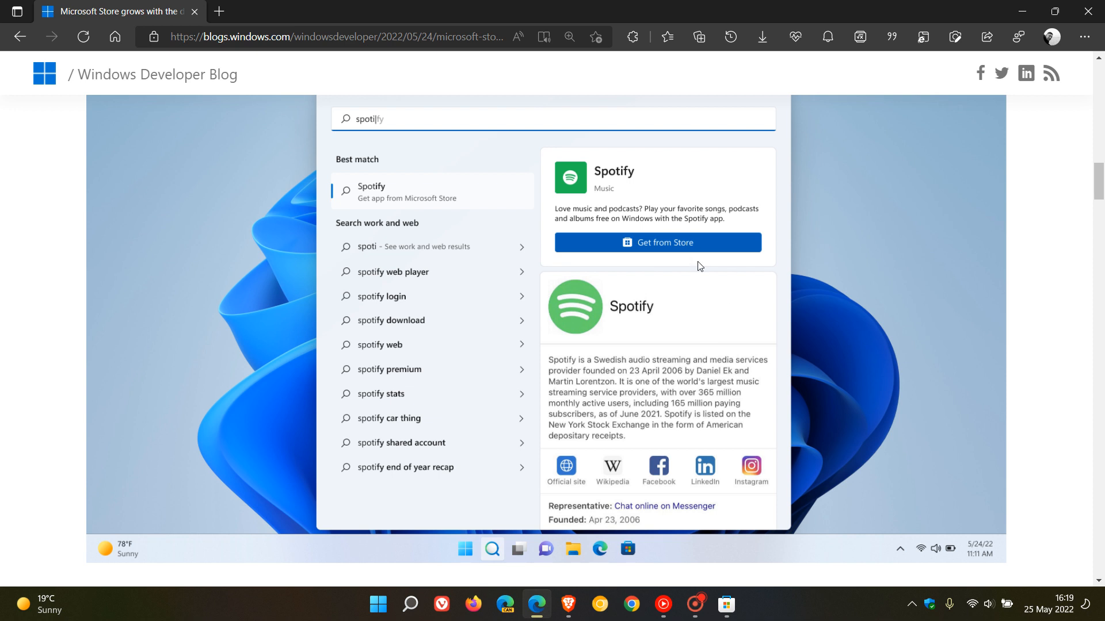
pyautogui.moveTo(599, 169)
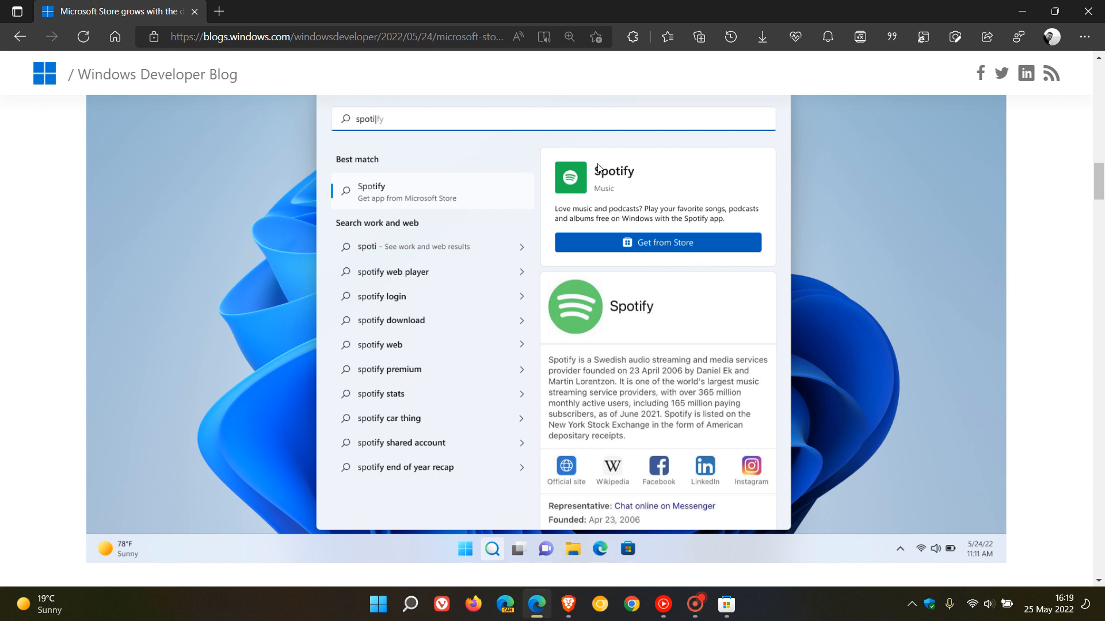
pyautogui.moveTo(647, 295)
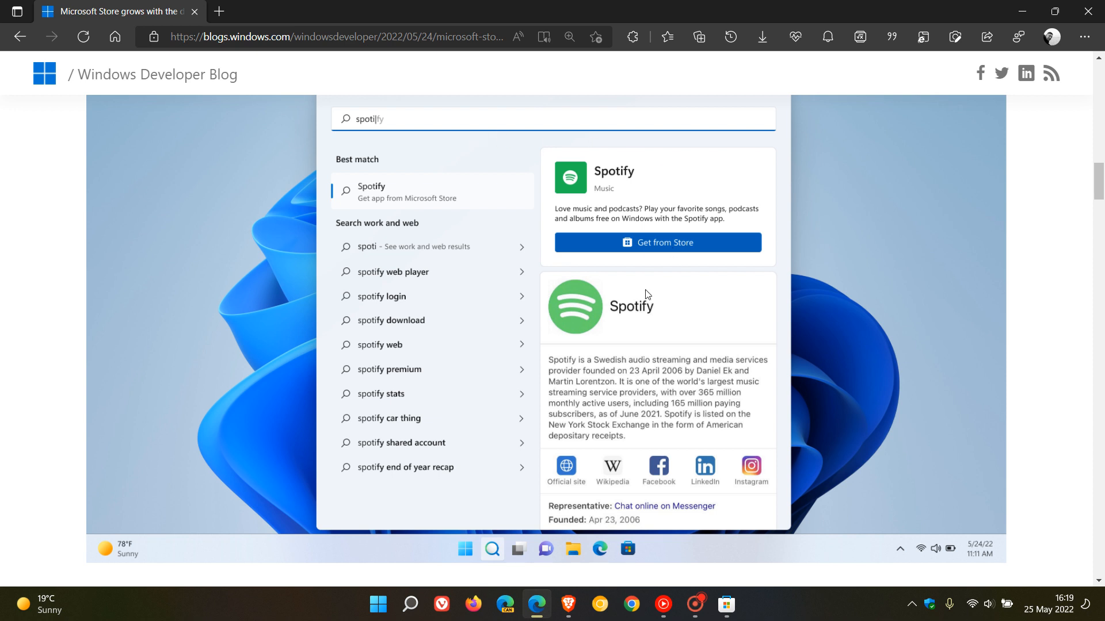
pyautogui.moveTo(740, 256)
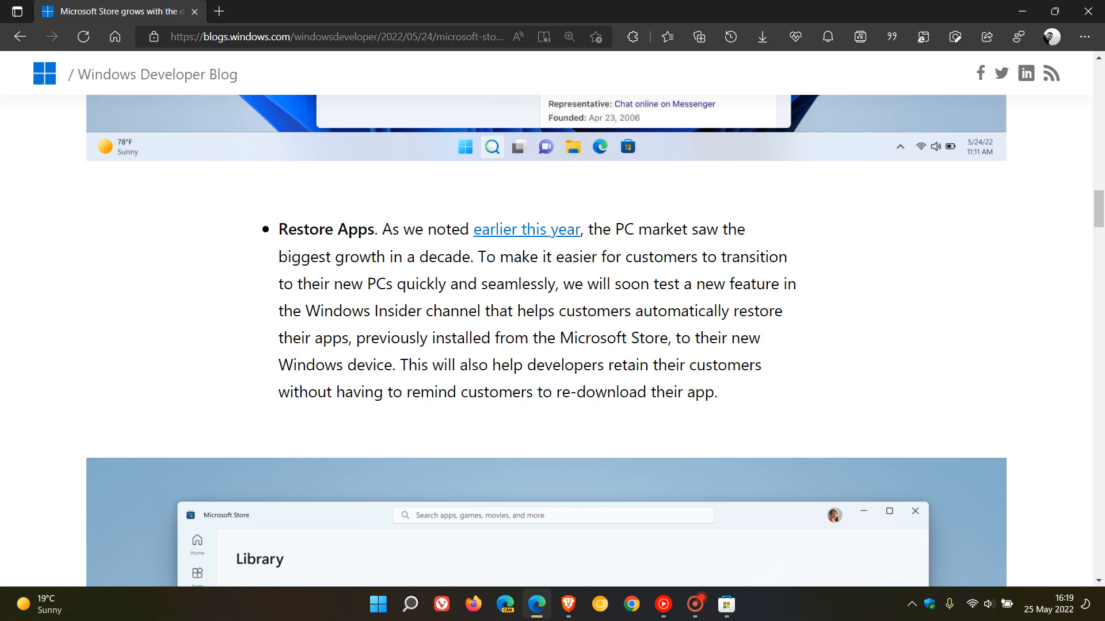
pyautogui.moveTo(907, 265)
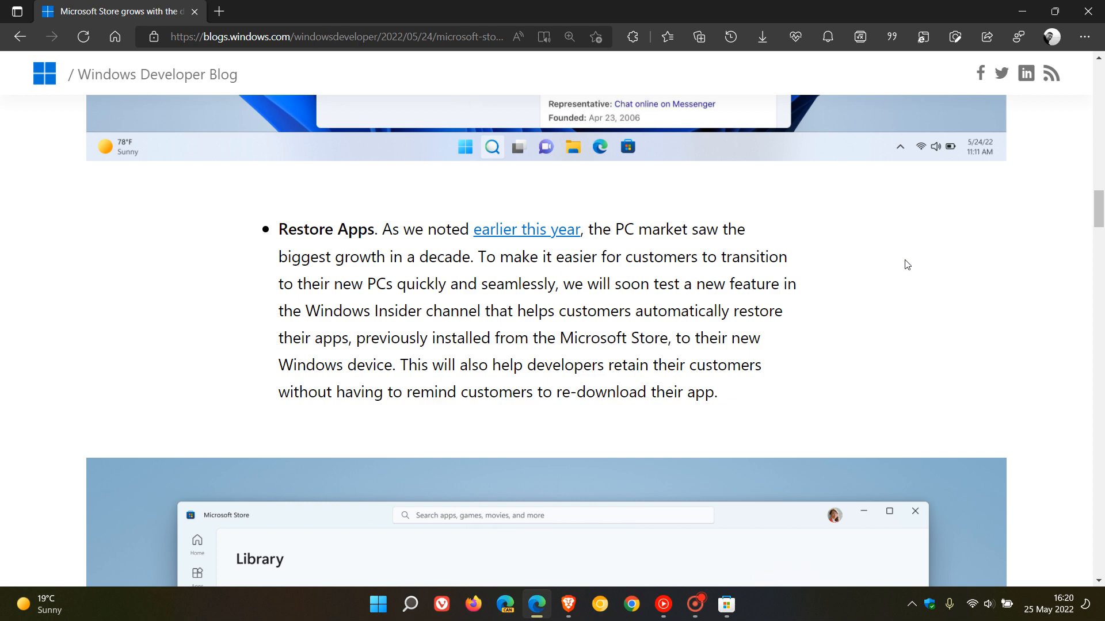
pyautogui.moveTo(922, 261)
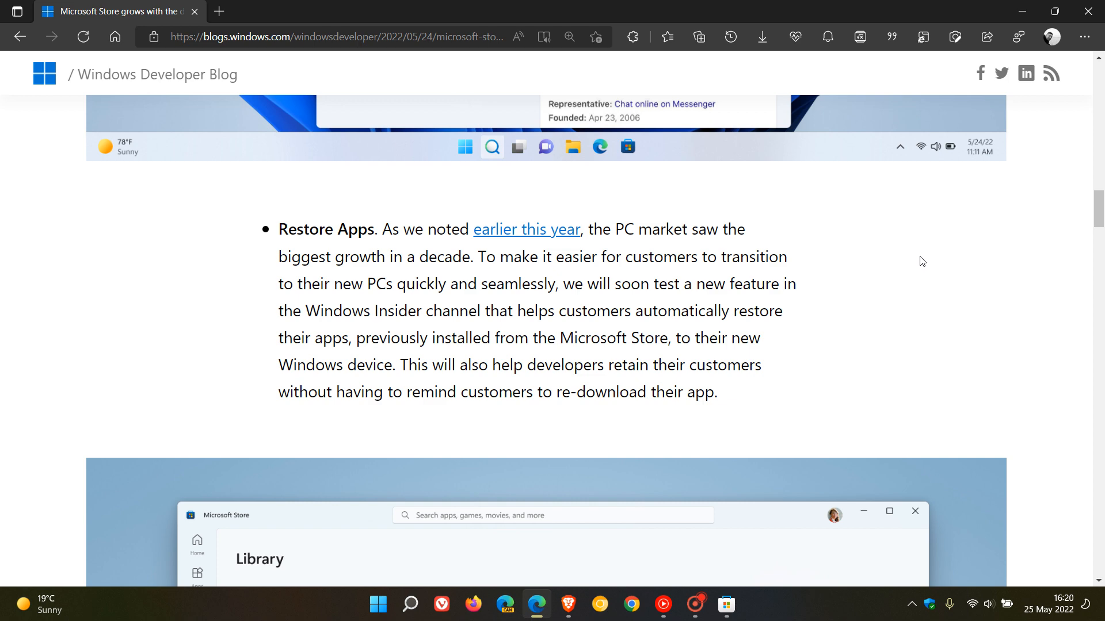
# - Scroll past the store library screenshot to the Pop-up store bullet and Microsoft Store Ads section
pyautogui.scroll(-3)
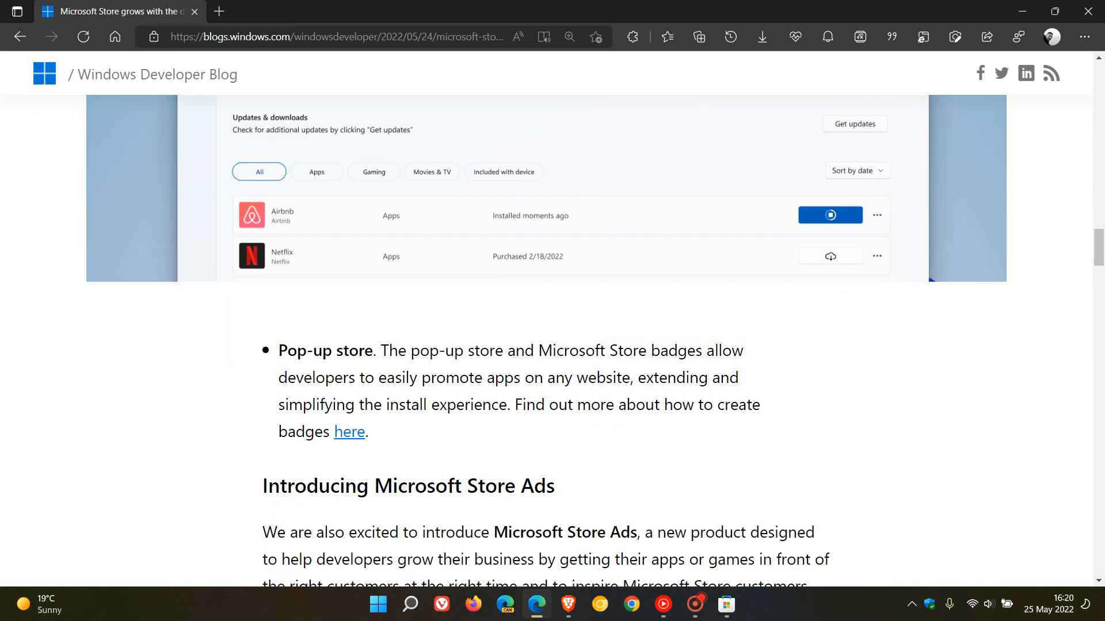
pyautogui.moveTo(859, 366)
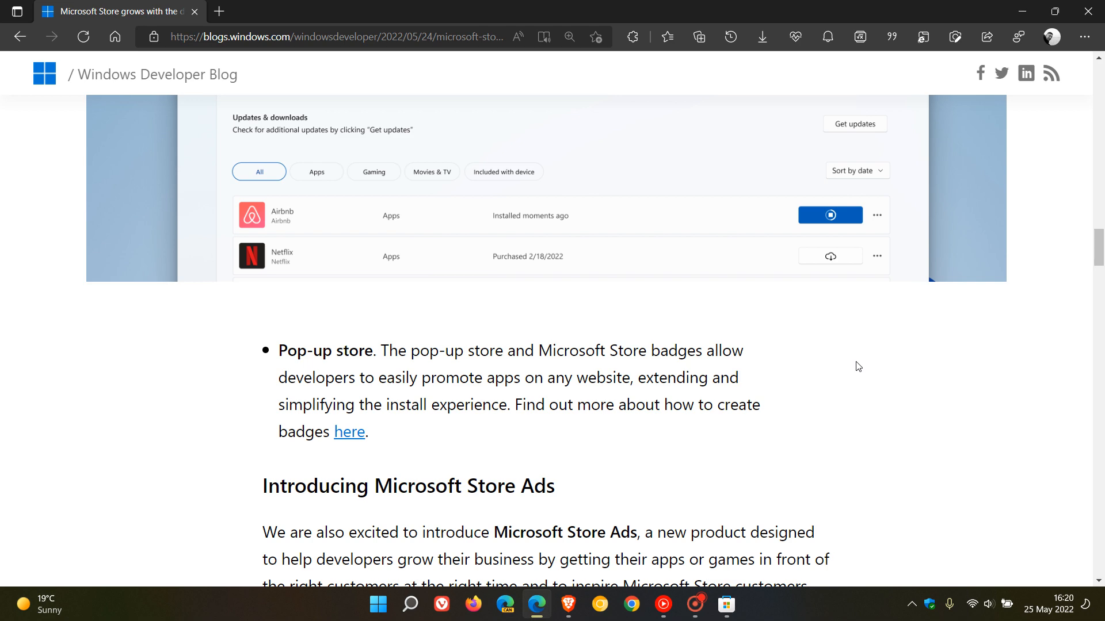
pyautogui.scroll(-3)
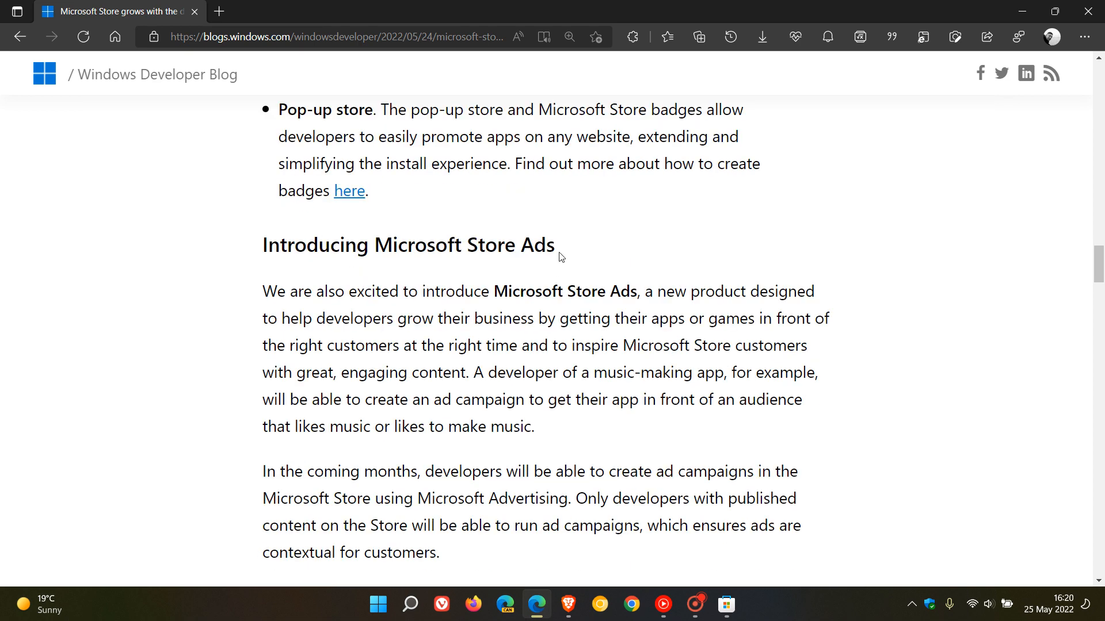
pyautogui.moveTo(499, 264)
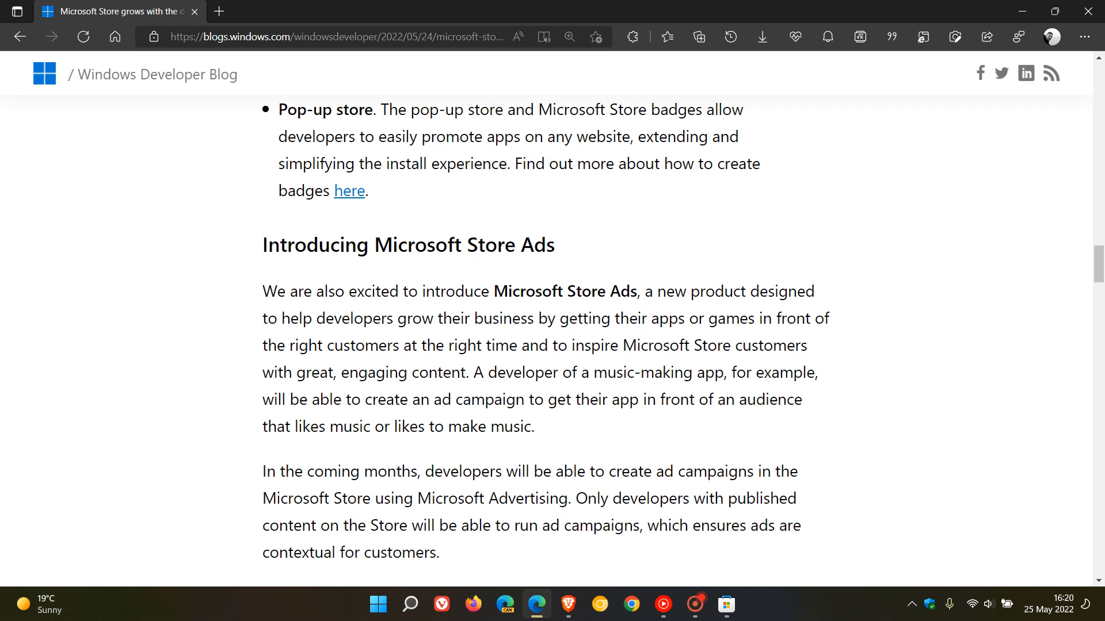
pyautogui.moveTo(640, 258)
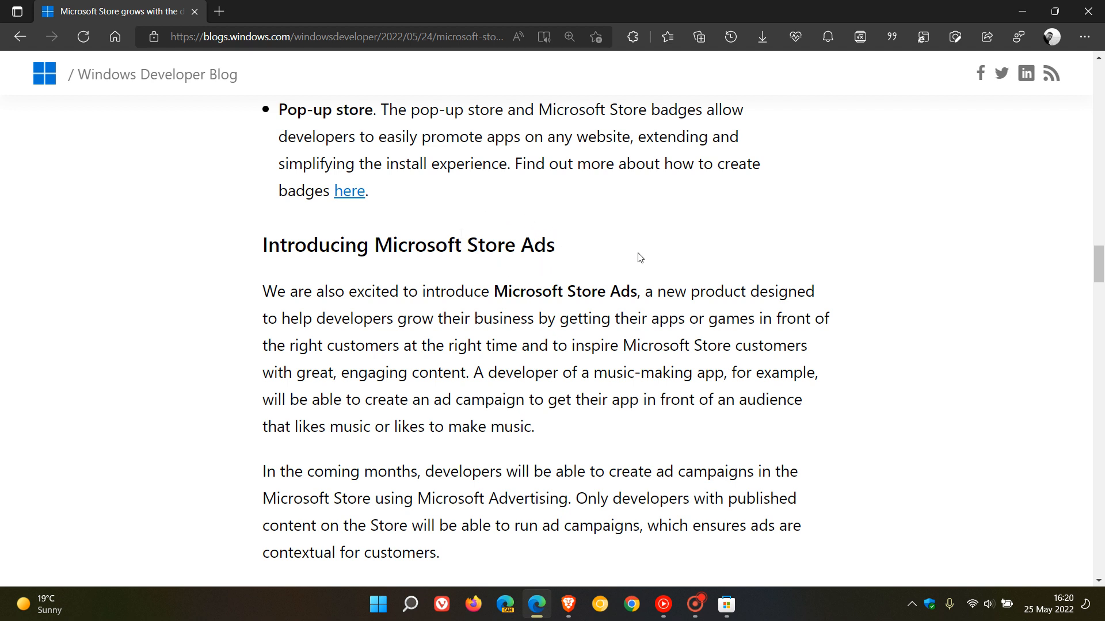
pyautogui.moveTo(920, 256)
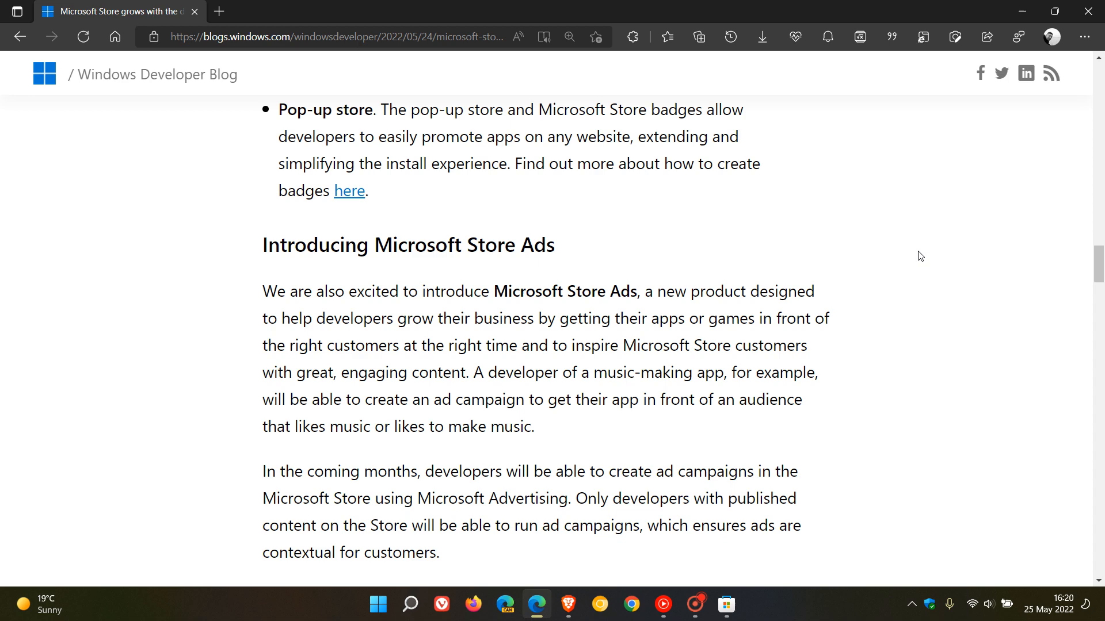
pyautogui.scroll(-3)
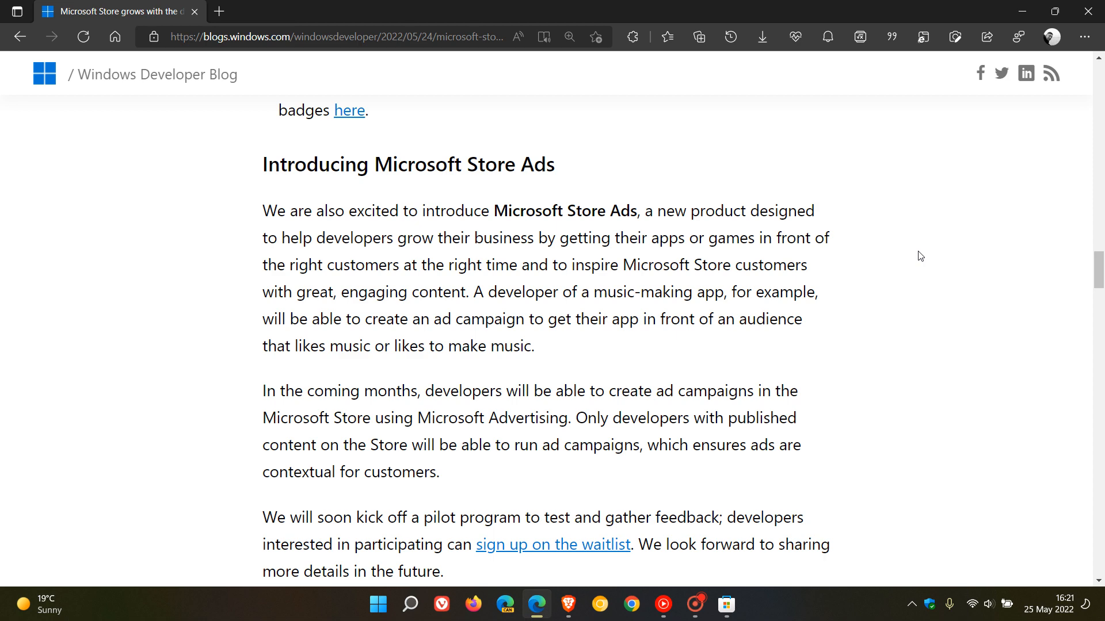
pyautogui.moveTo(905, 262)
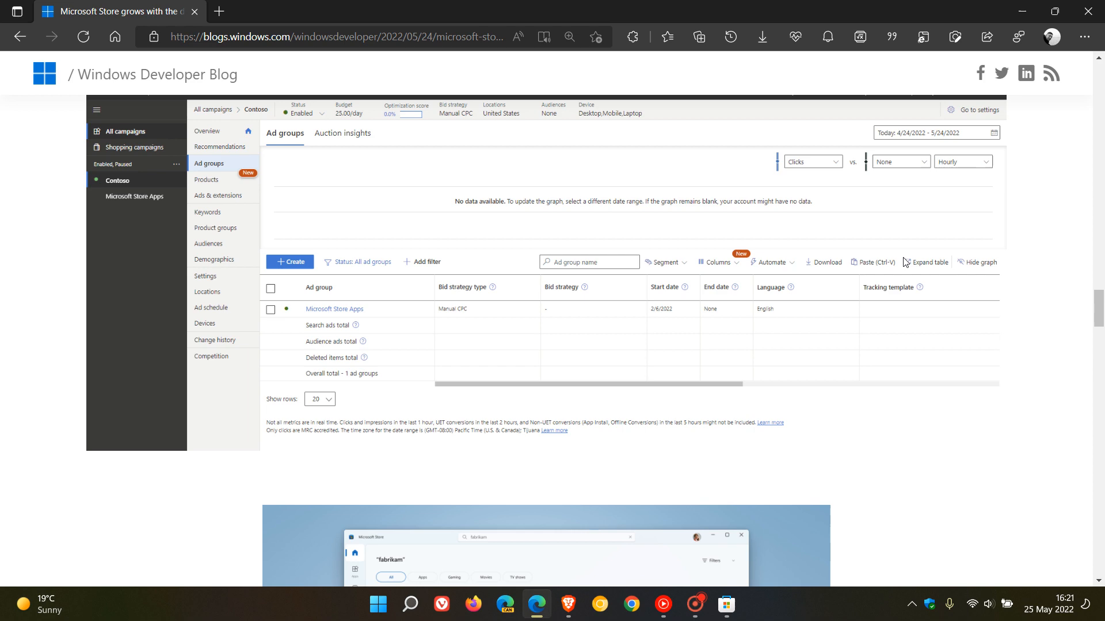
# - Scroll down to the Microsoft Advertising ad-groups screenshot and Win32 developers section
pyautogui.scroll(-3)
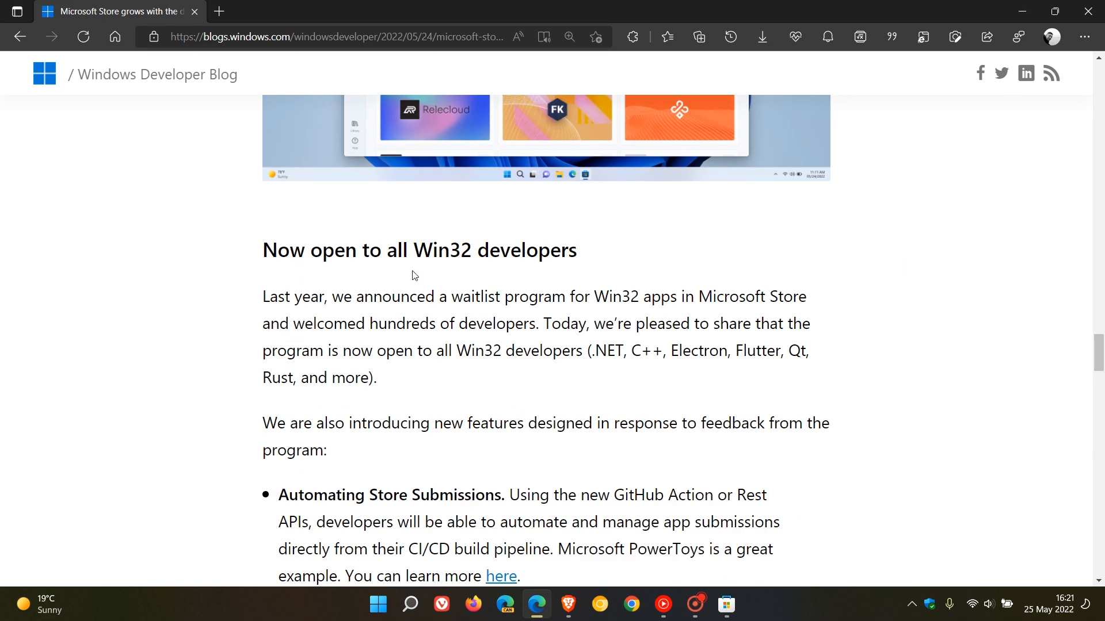
pyautogui.moveTo(704, 254)
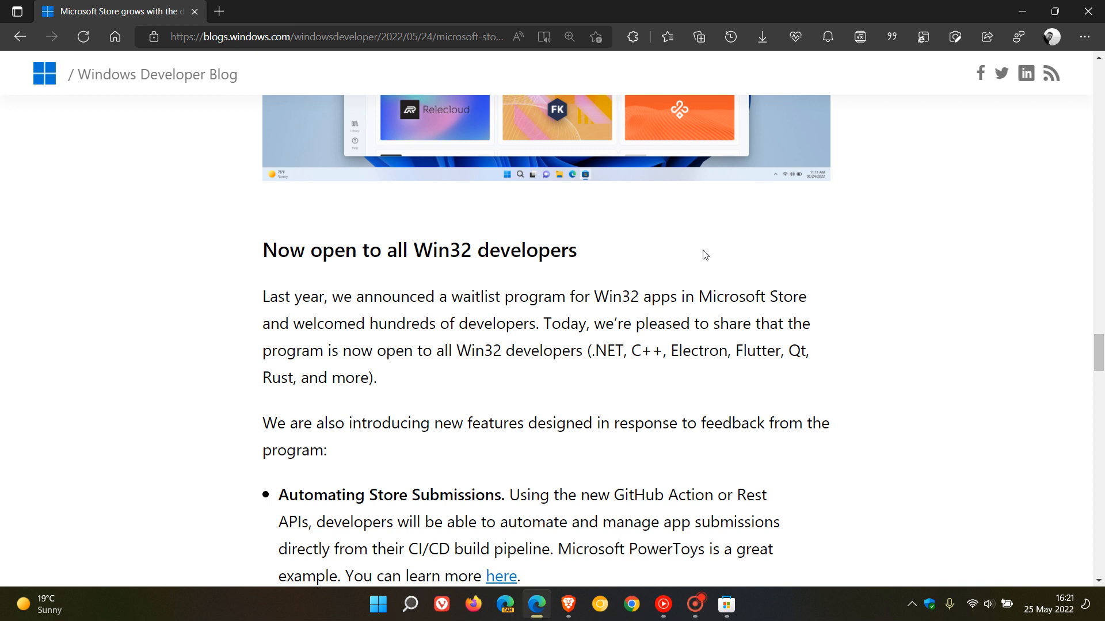
pyautogui.moveTo(774, 287)
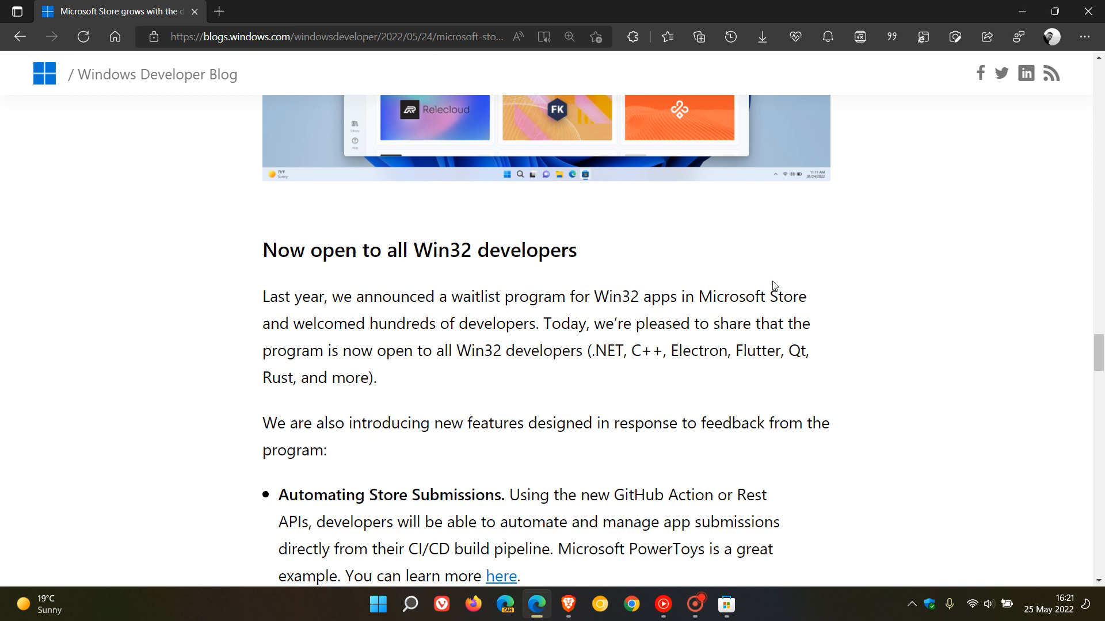
pyautogui.moveTo(805, 263)
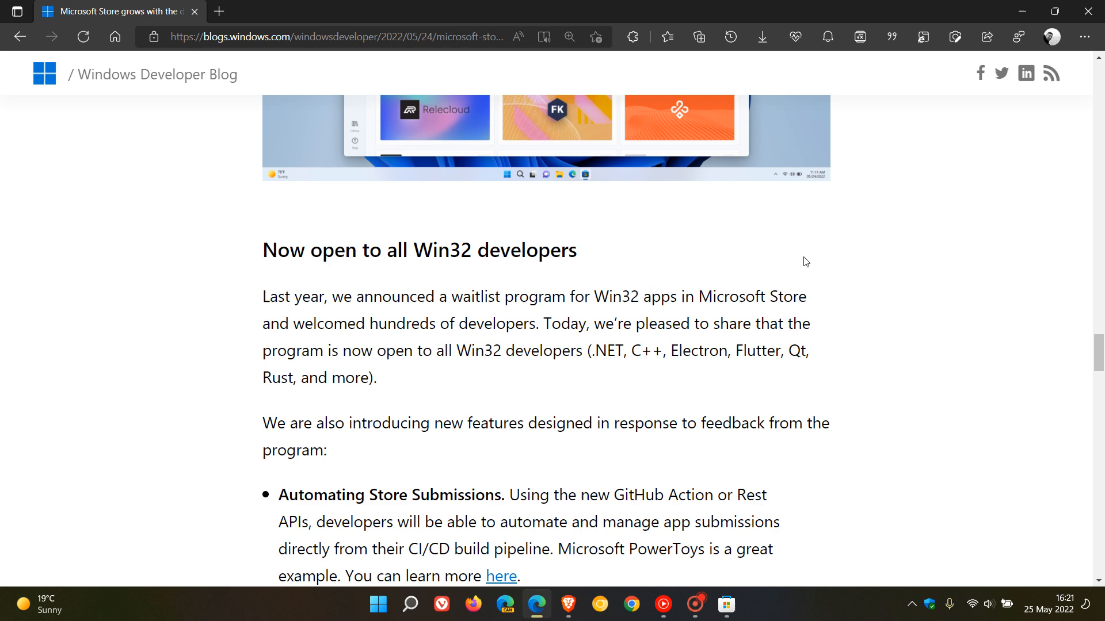
pyautogui.moveTo(846, 325)
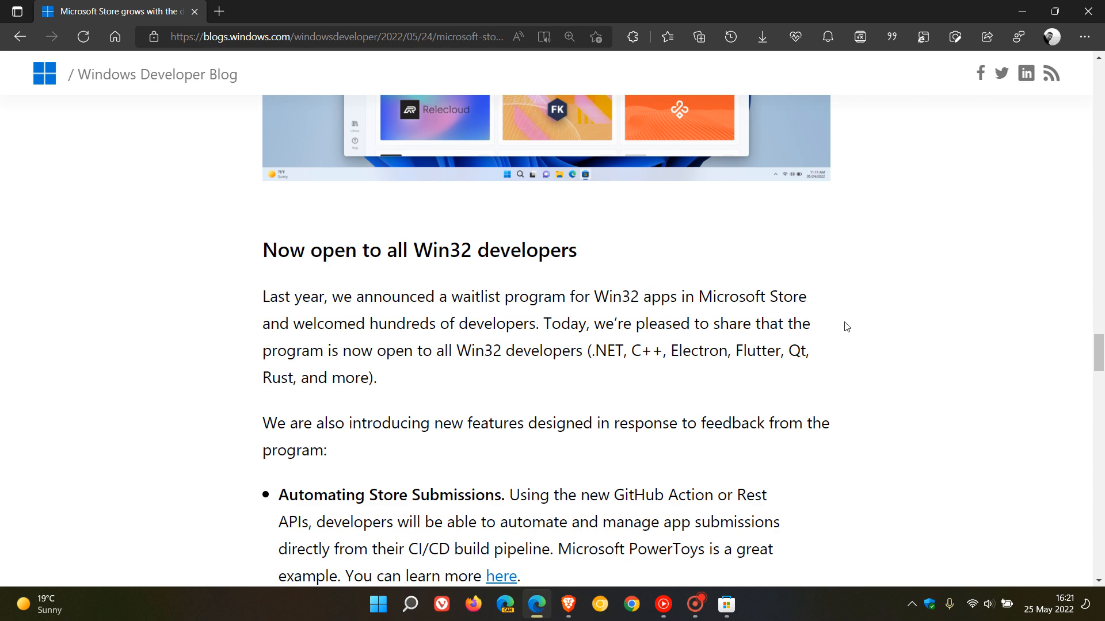
# - Scroll back up to the store search screenshot with Fabrikam and Contoso Suite results
pyautogui.scroll(3)
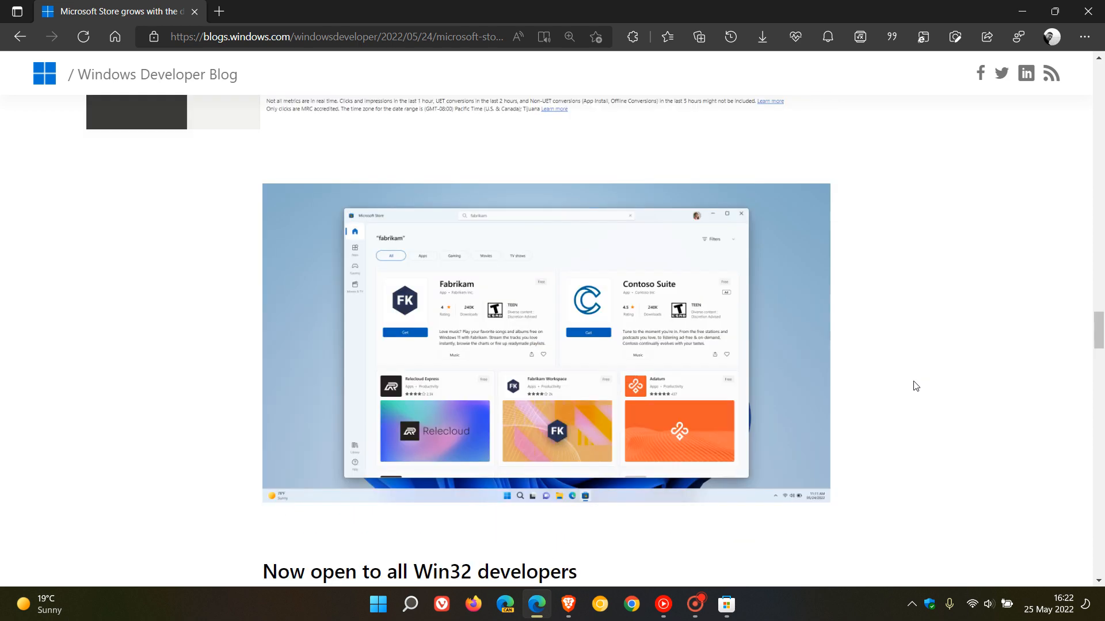
# - Scroll the article all the way back up to its title and header image
pyautogui.scroll(-3)
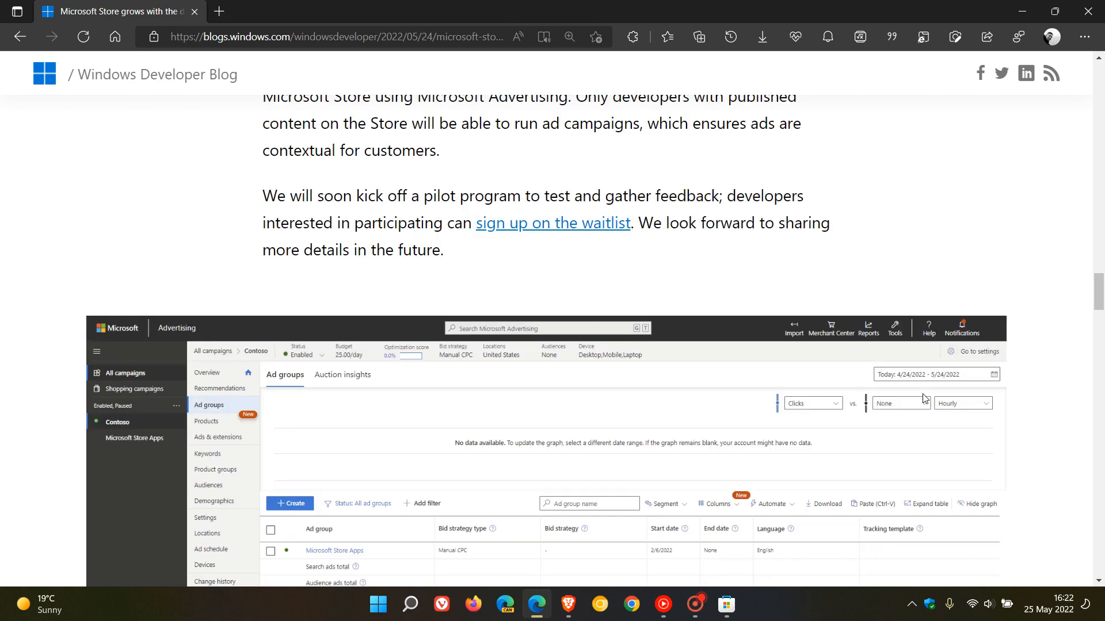
pyautogui.scroll(3)
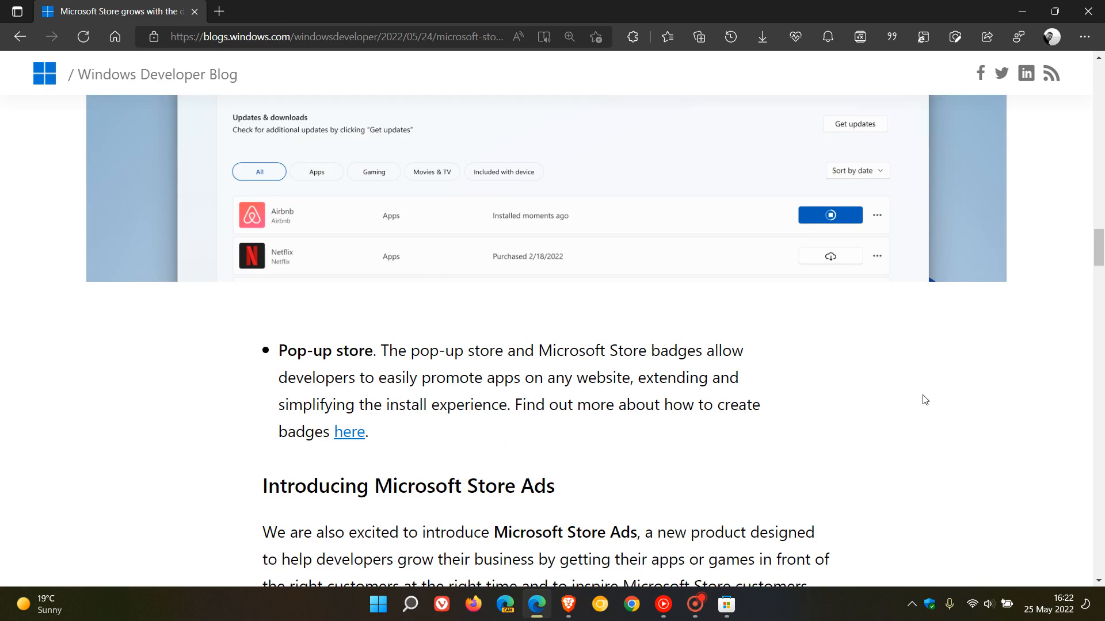
pyautogui.scroll(-3)
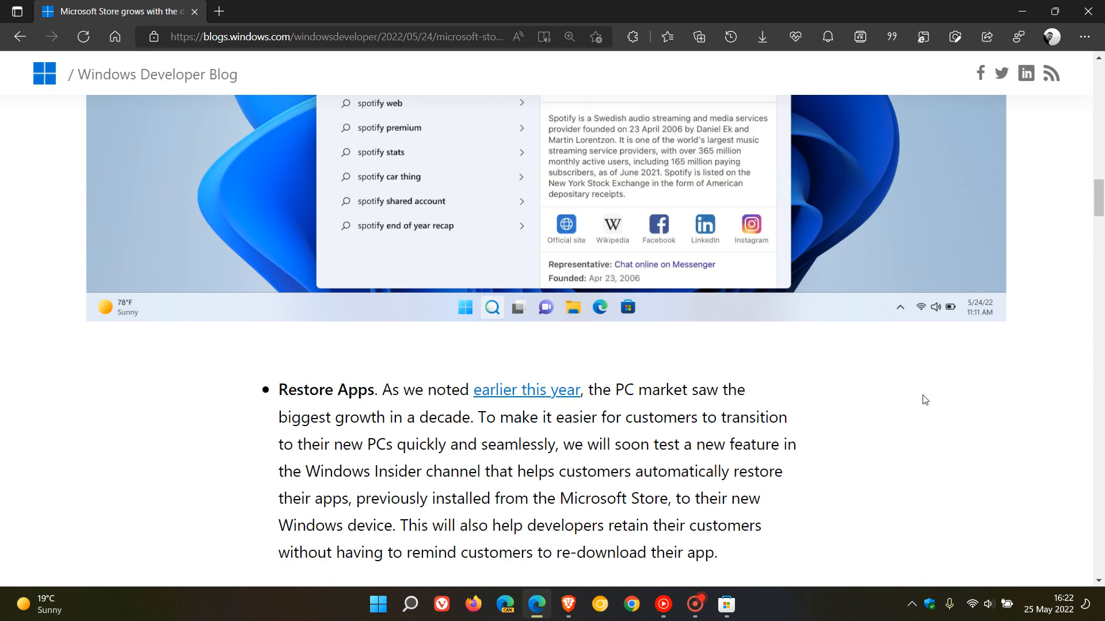
pyautogui.scroll(3)
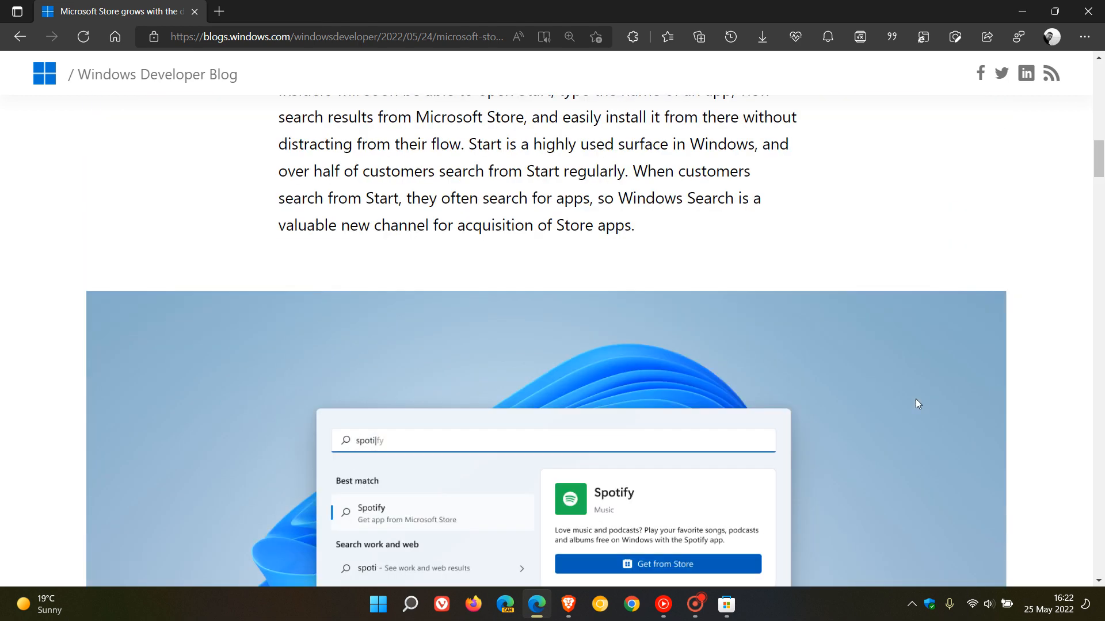
pyautogui.scroll(3)
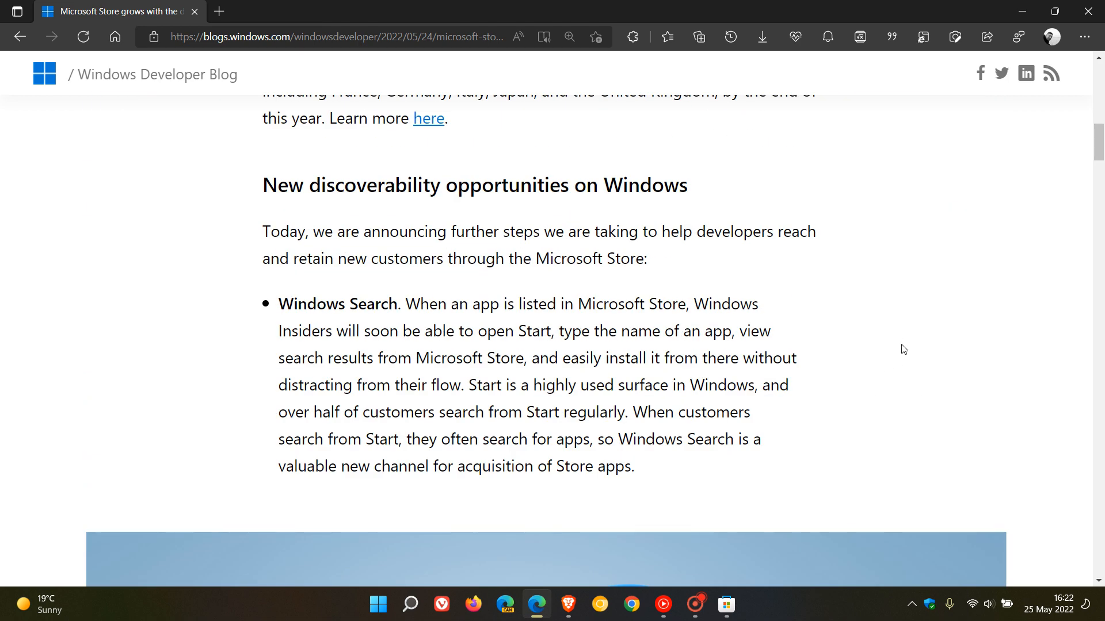
pyautogui.scroll(3)
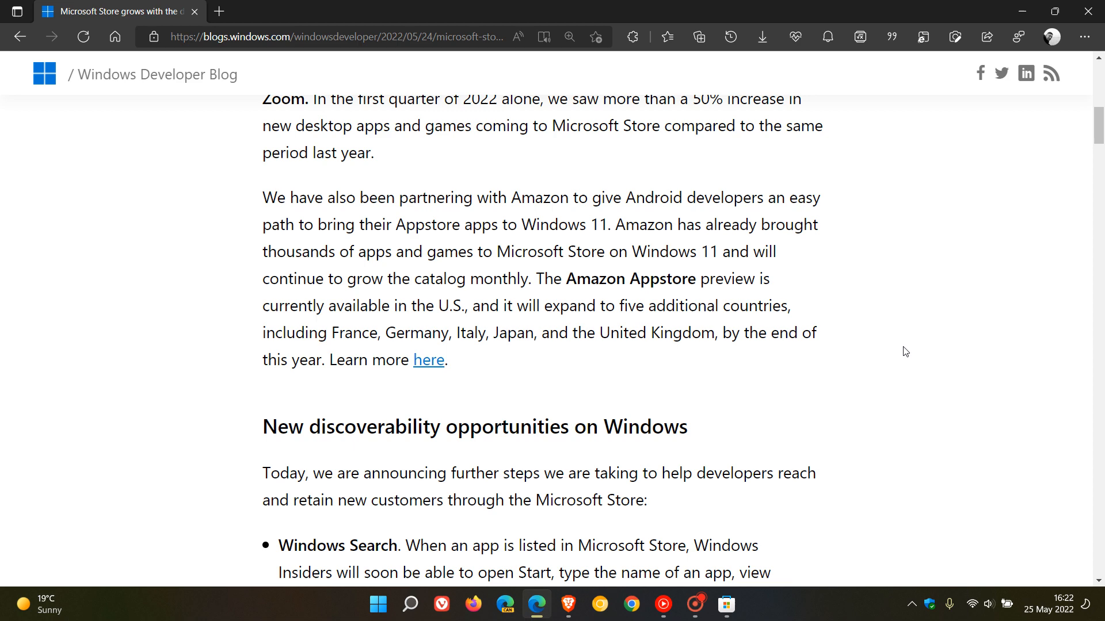
pyautogui.scroll(3)
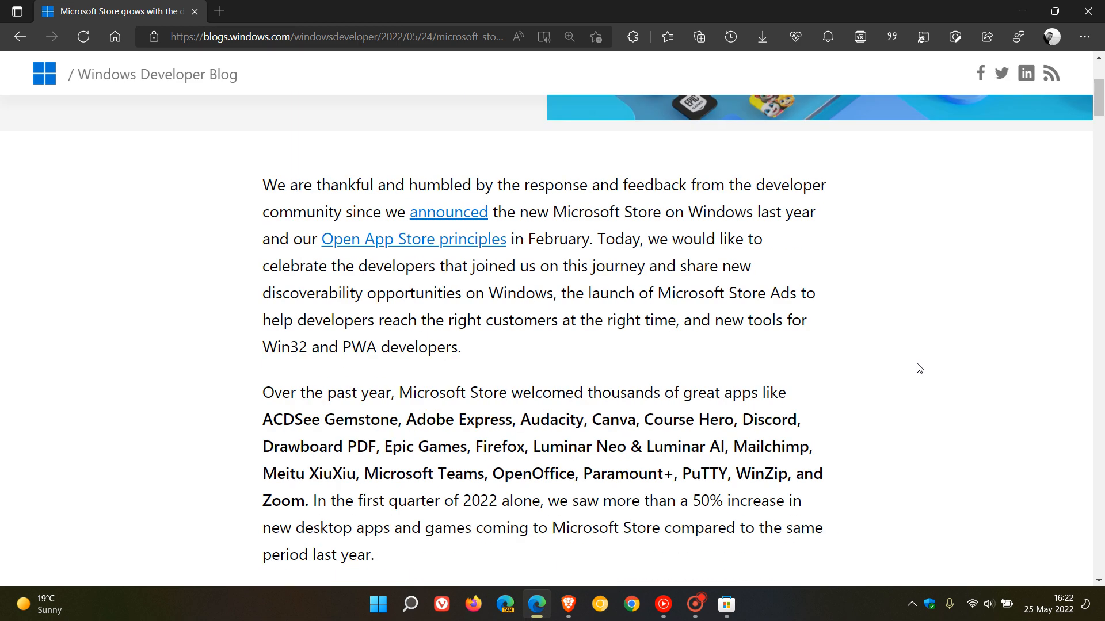
pyautogui.scroll(3)
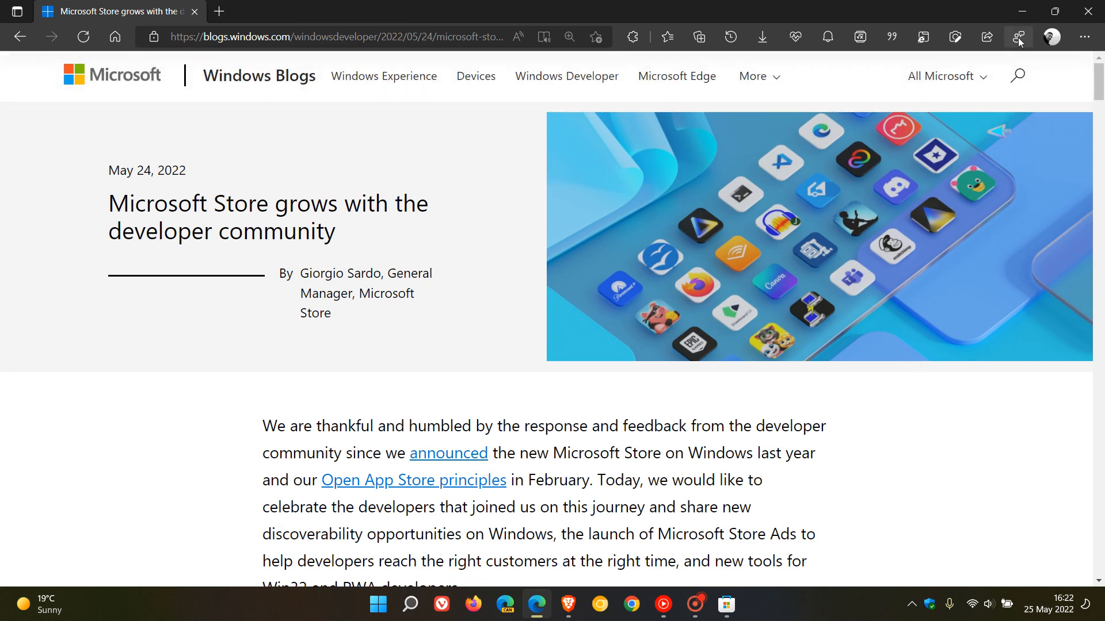
# - Switch from the article to the Microsoft Store home page with its Roblox banner
pyautogui.click(726, 604)
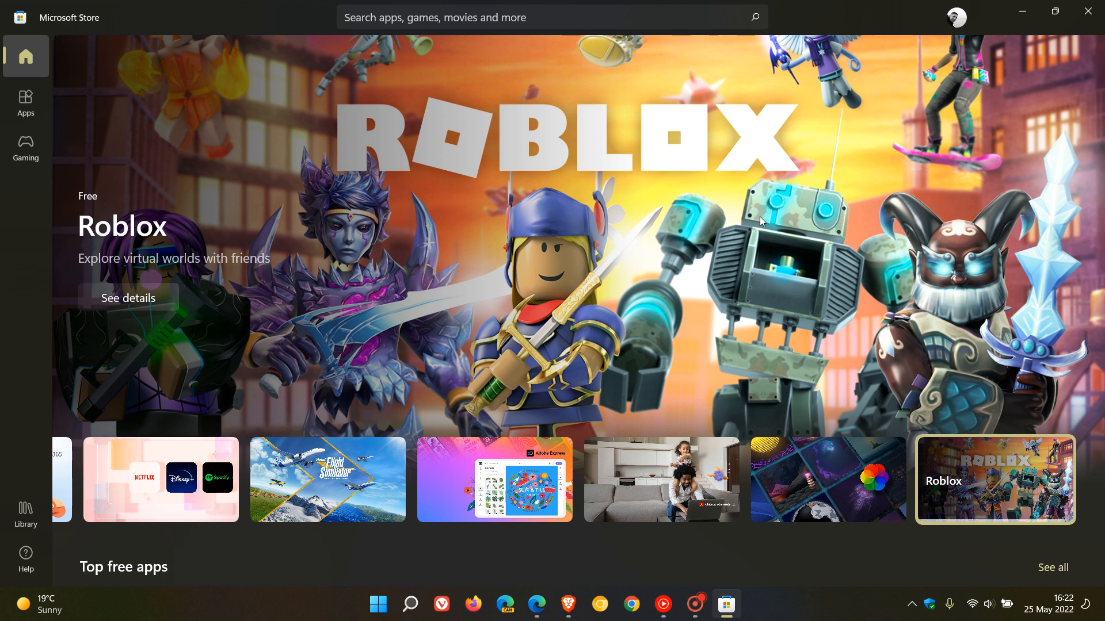
pyautogui.moveTo(745, 214)
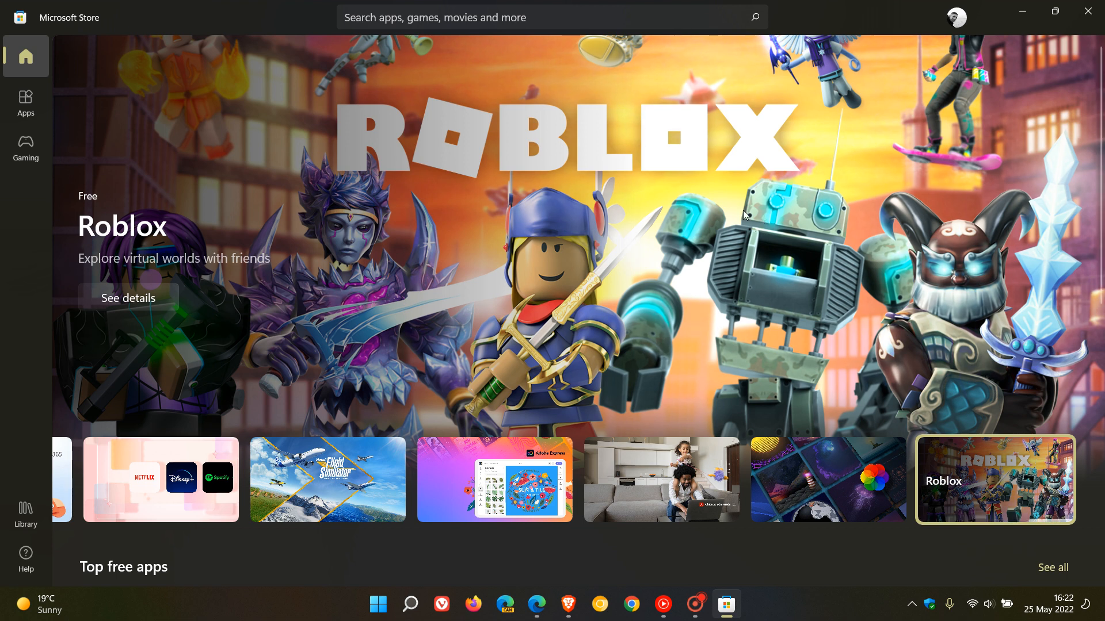